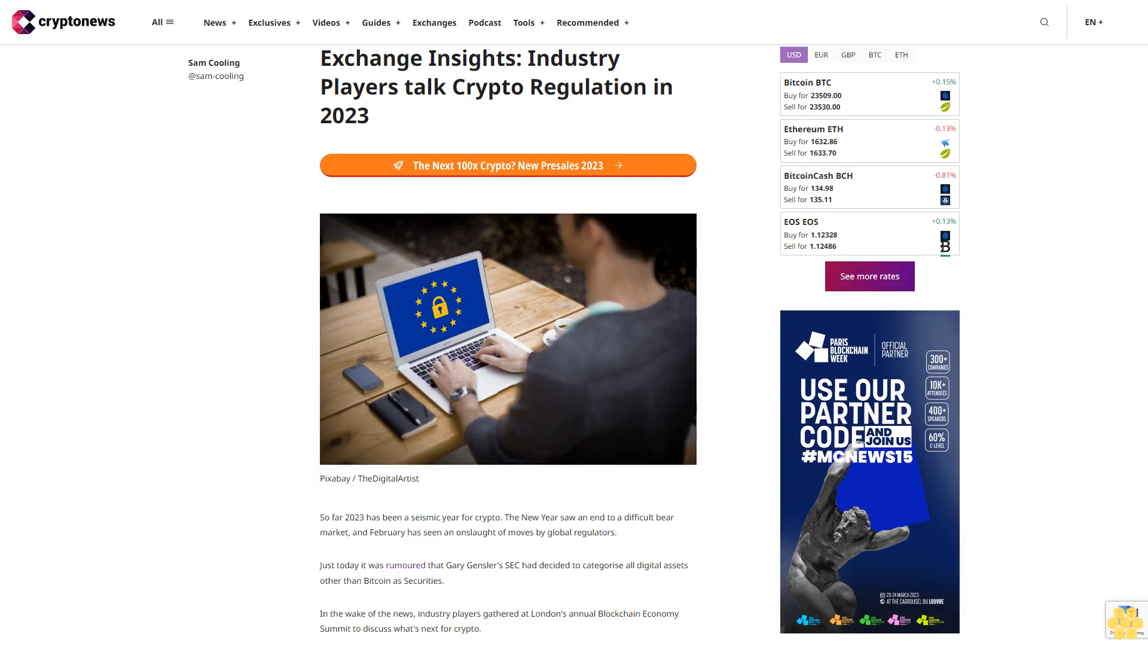
scroll(down, 3)
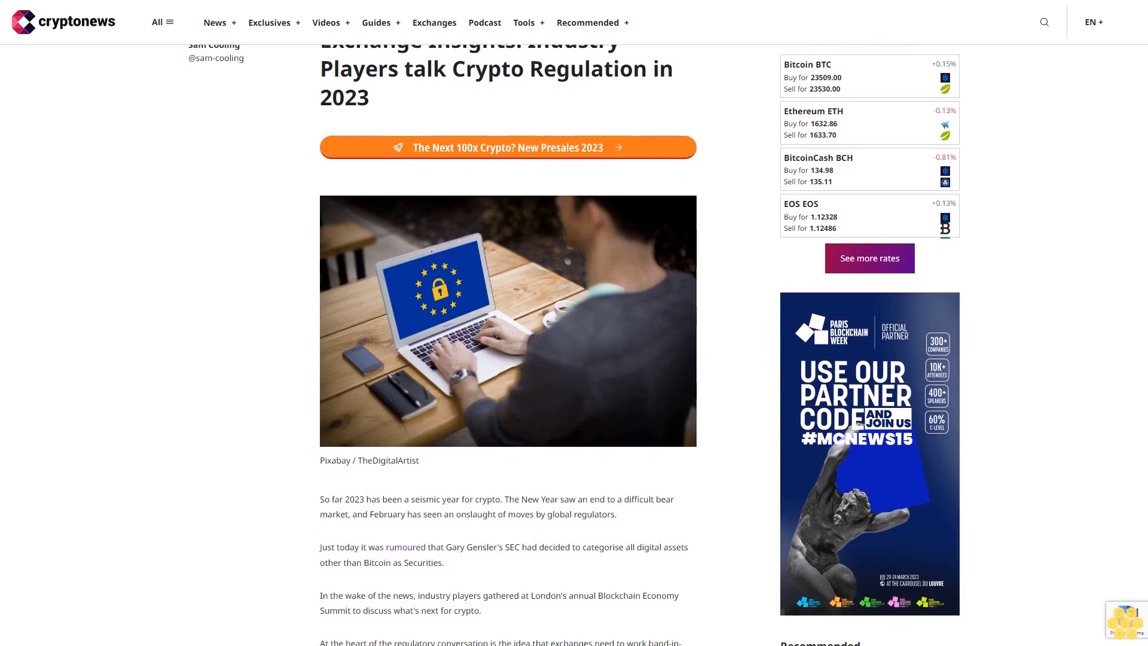
scroll(down, 3)
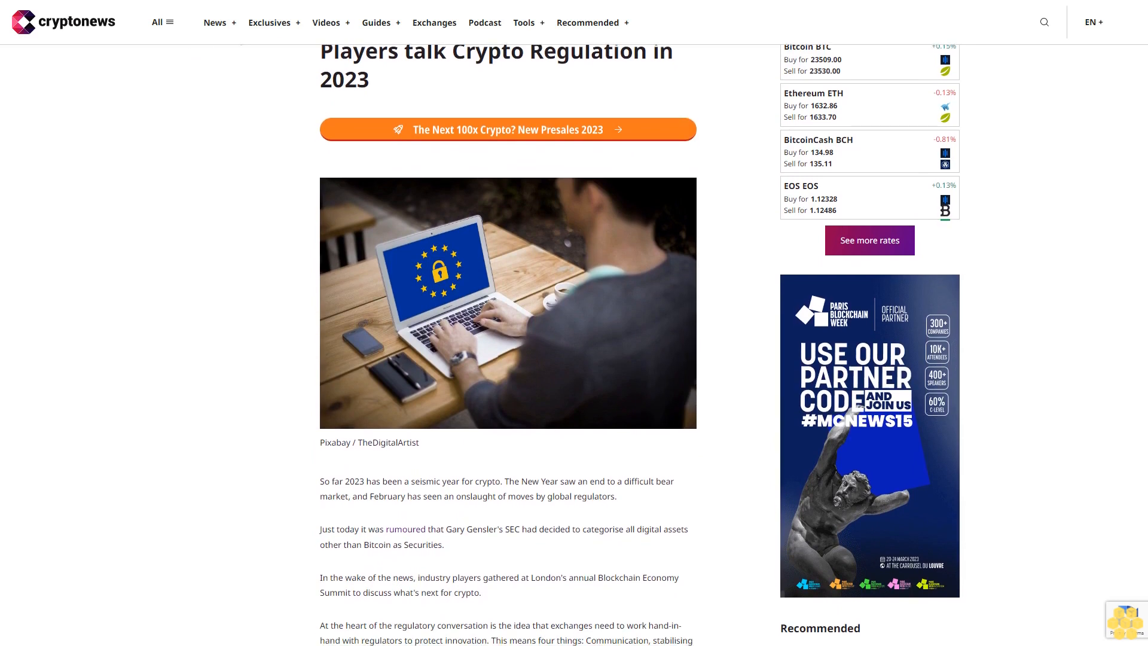
scroll(down, 3)
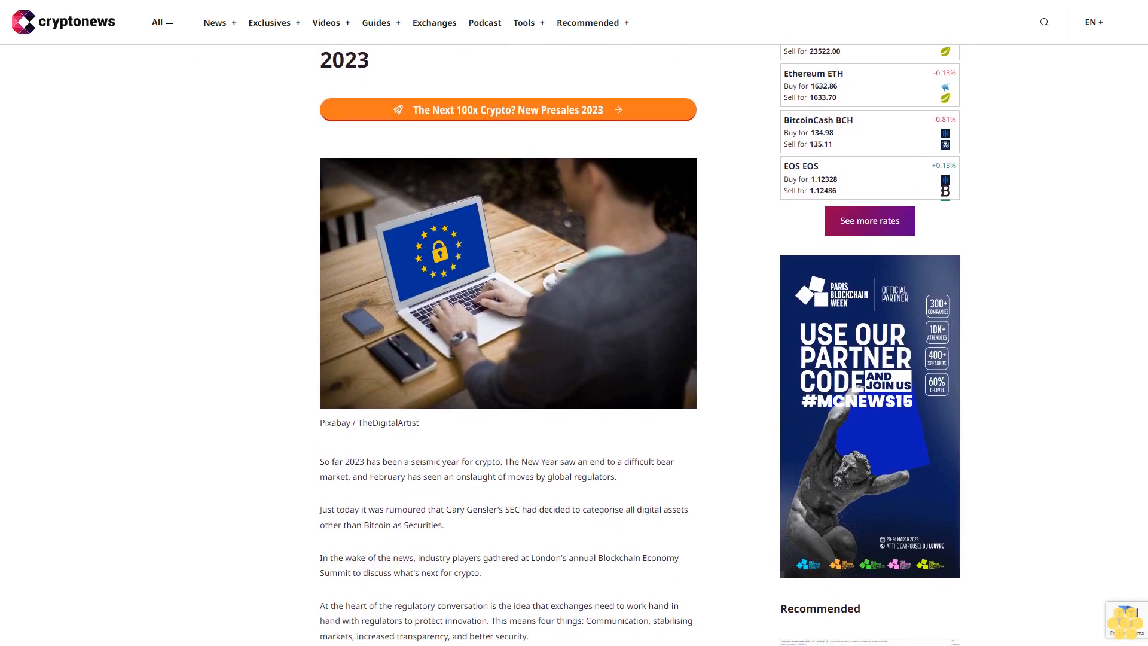
scroll(down, 3)
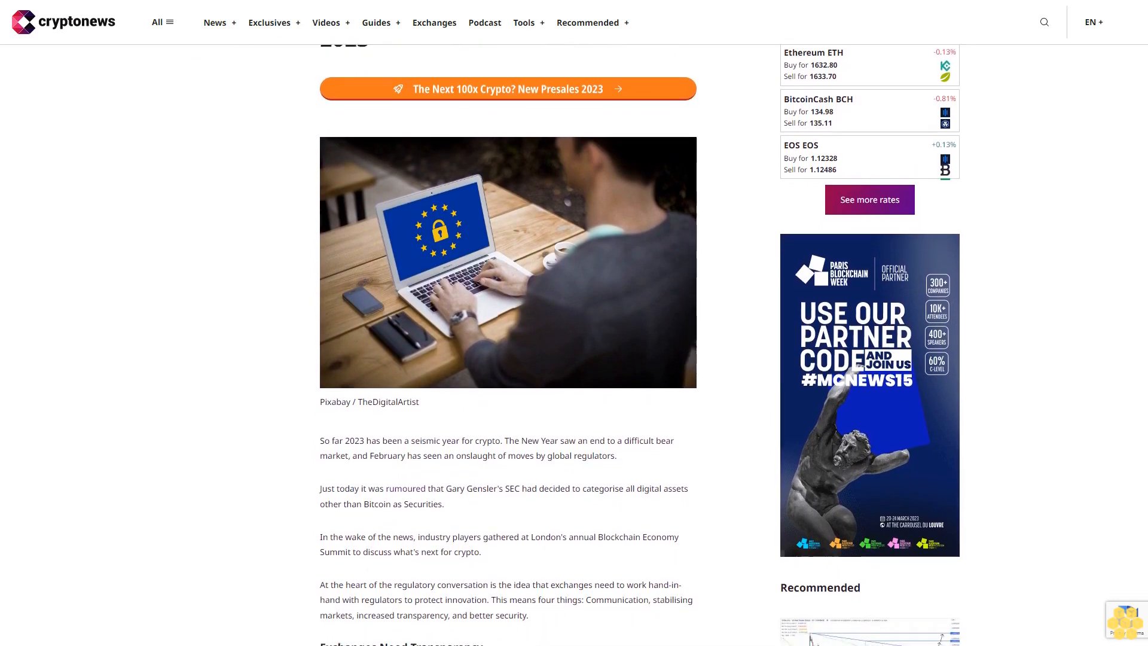
scroll(down, 3)
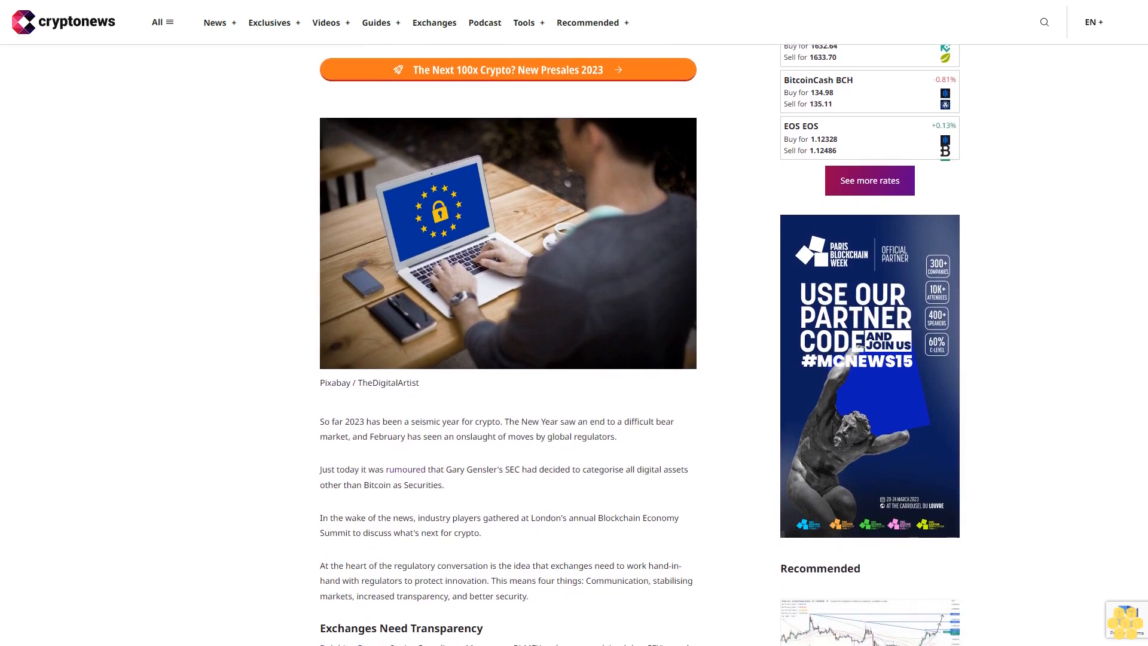
scroll(down, 3)
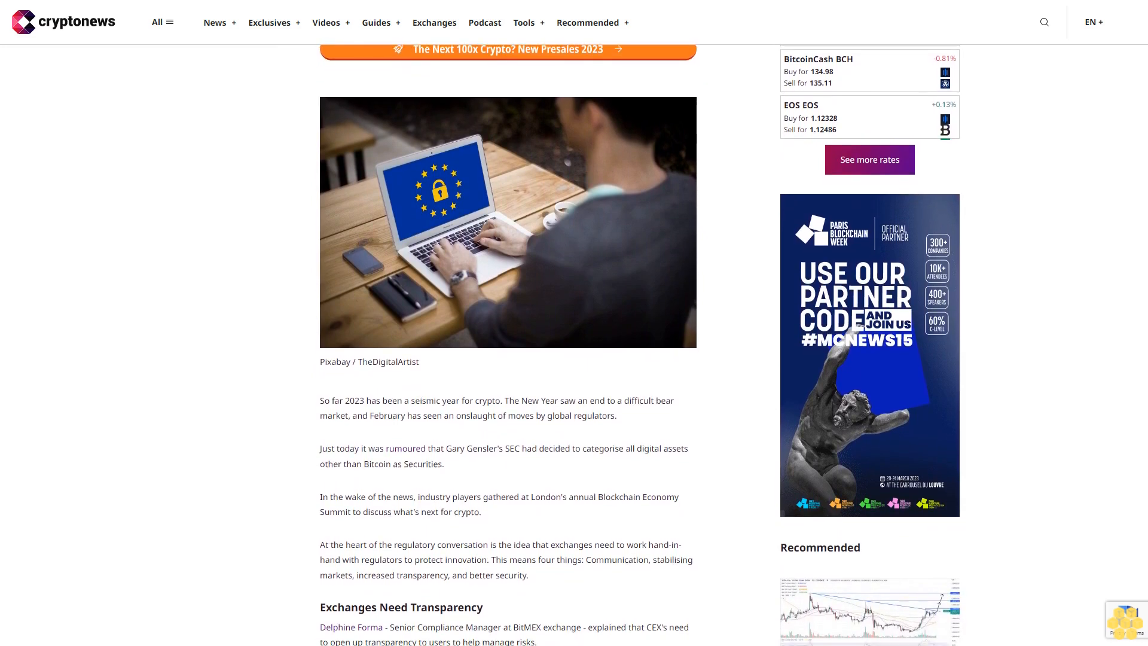
scroll(down, 3)
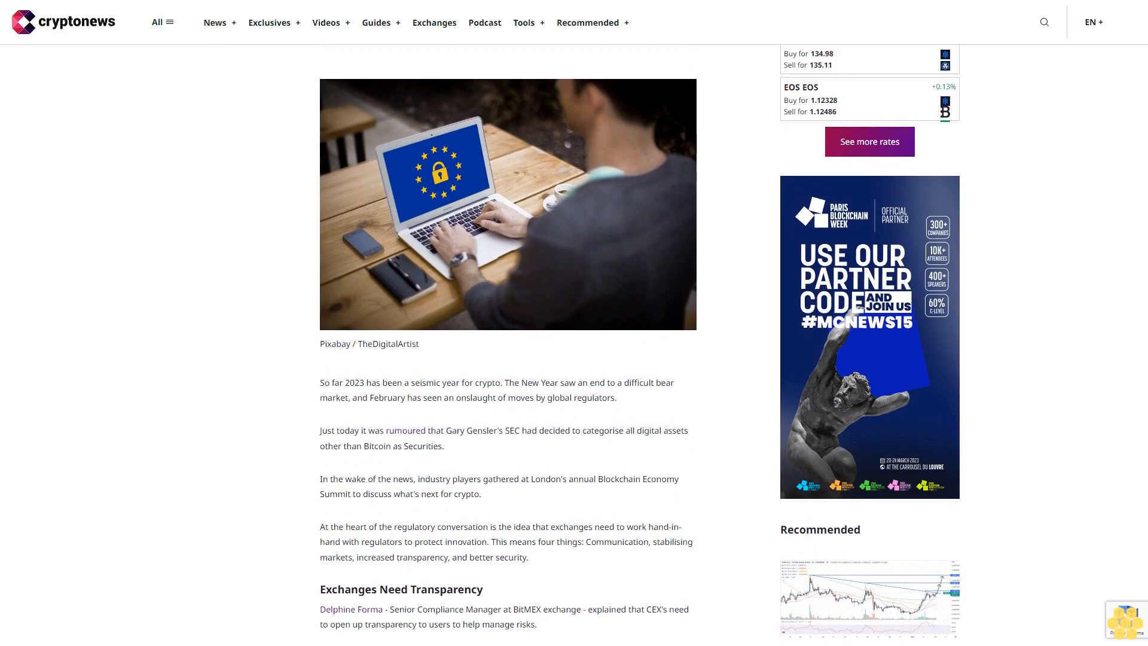
scroll(down, 3)
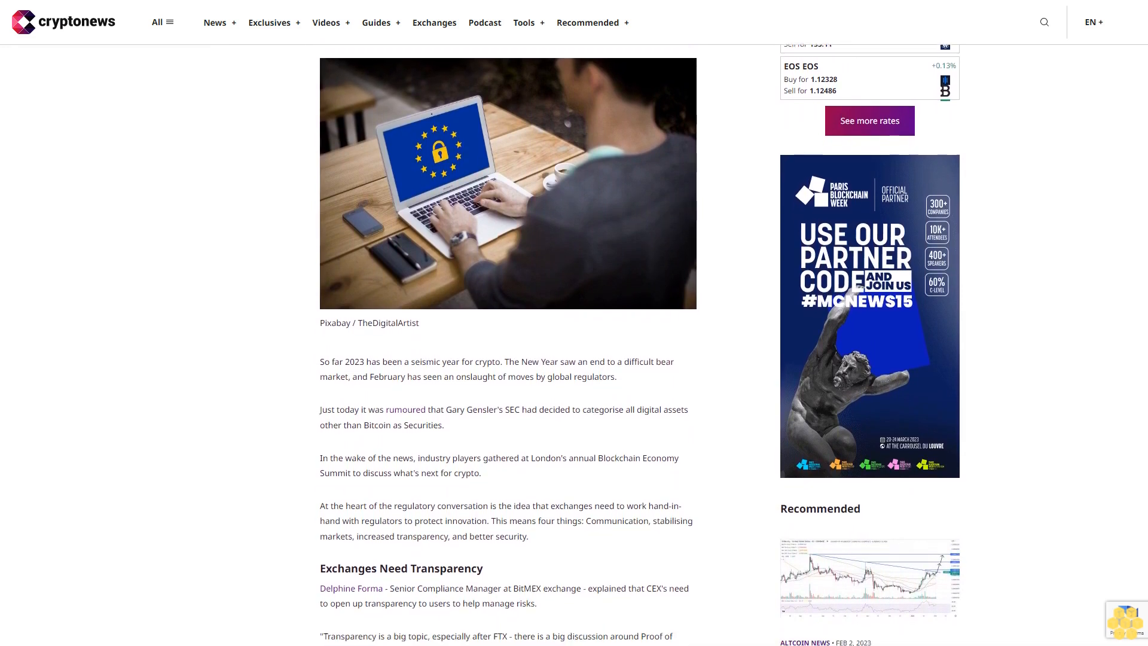
scroll(down, 3)
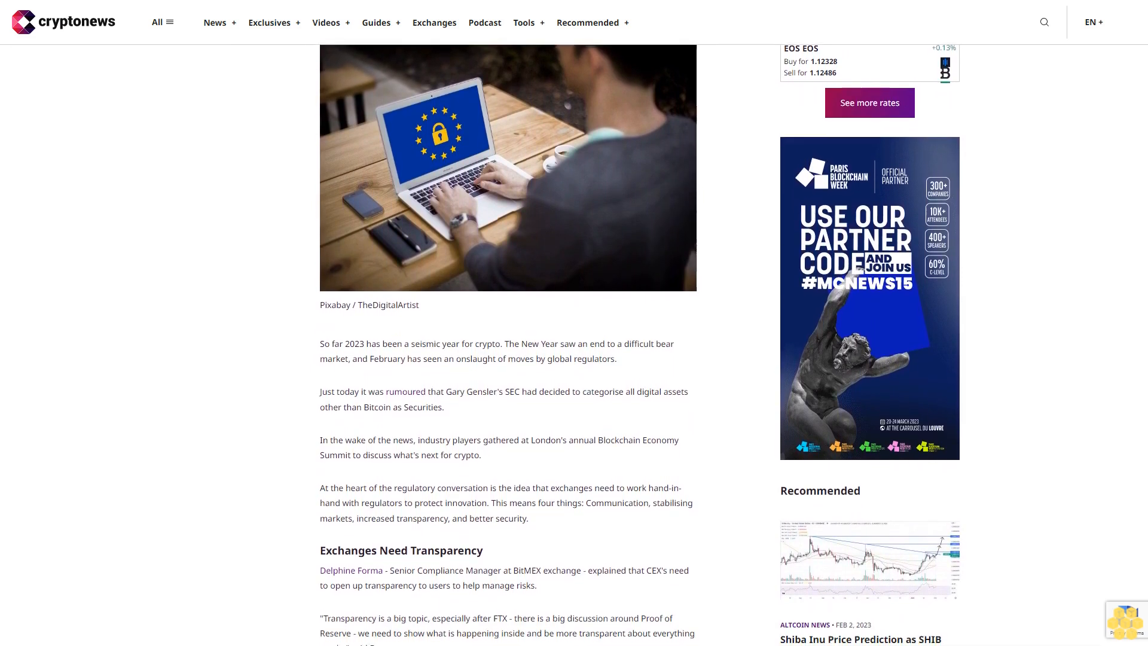
scroll(down, 3)
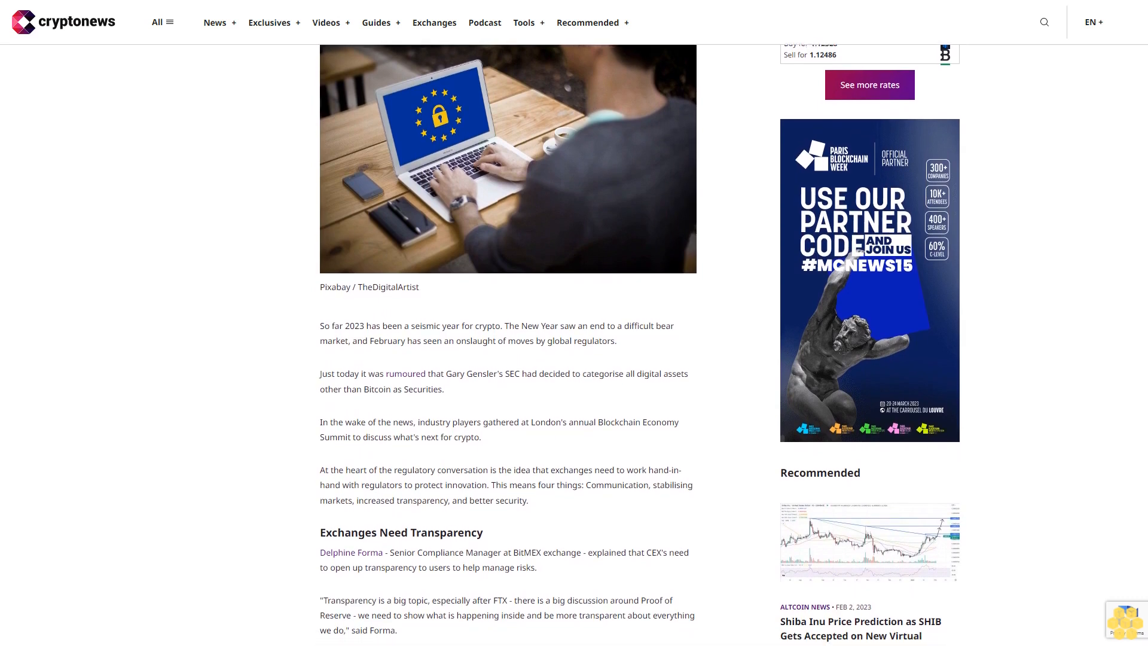
scroll(down, 3)
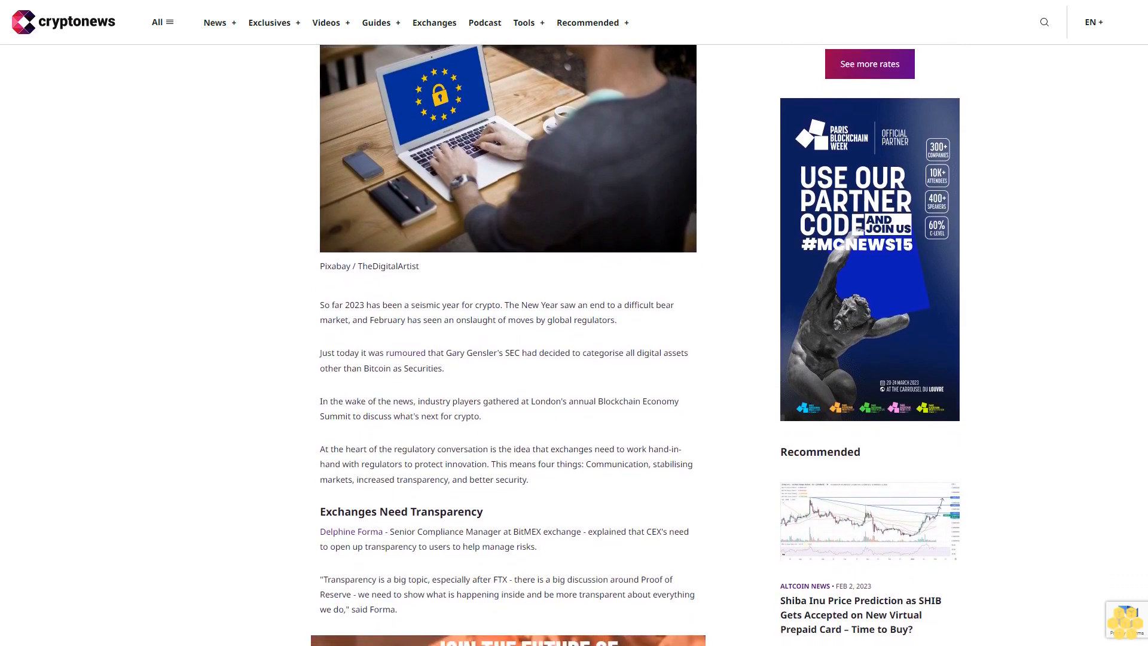
scroll(down, 3)
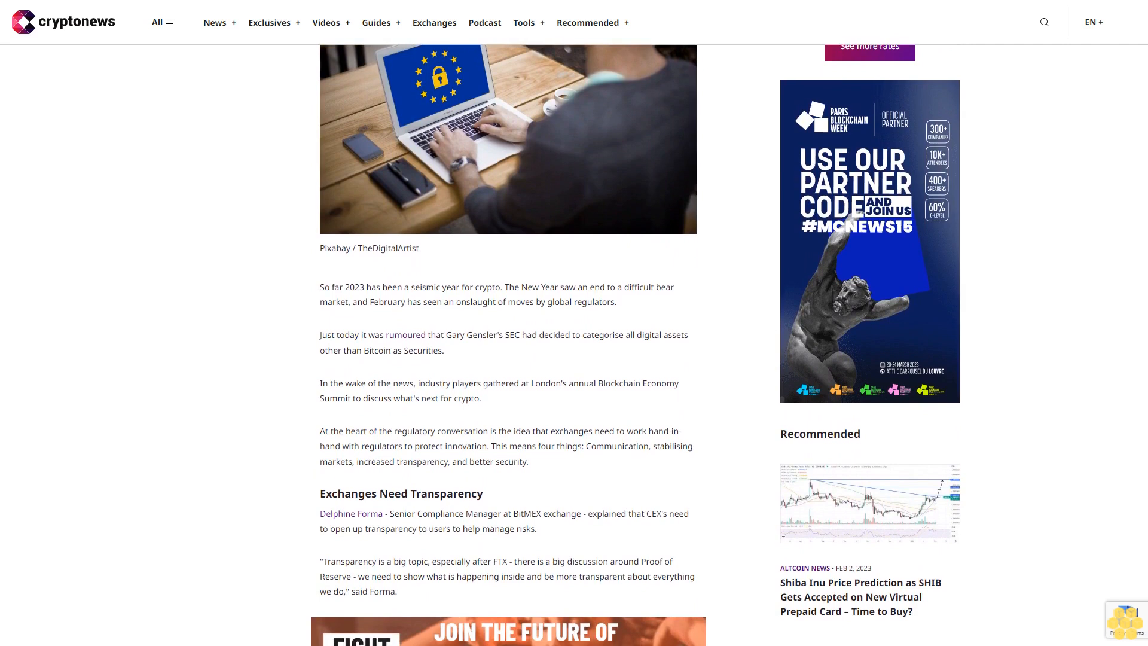
scroll(down, 3)
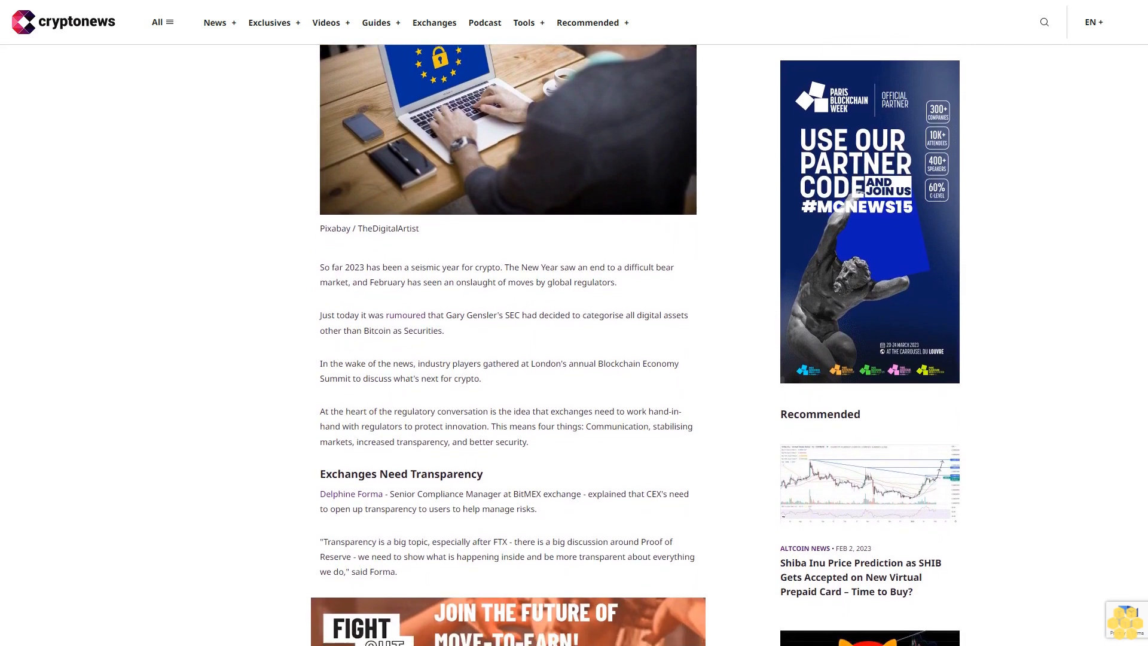
scroll(down, 3)
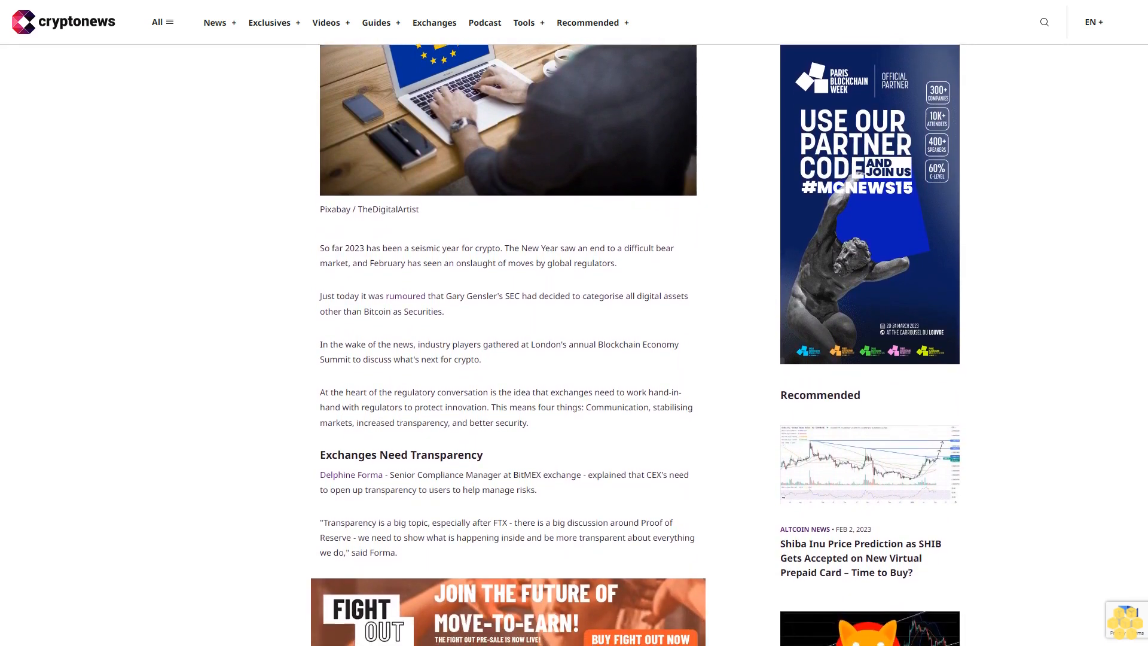
scroll(down, 3)
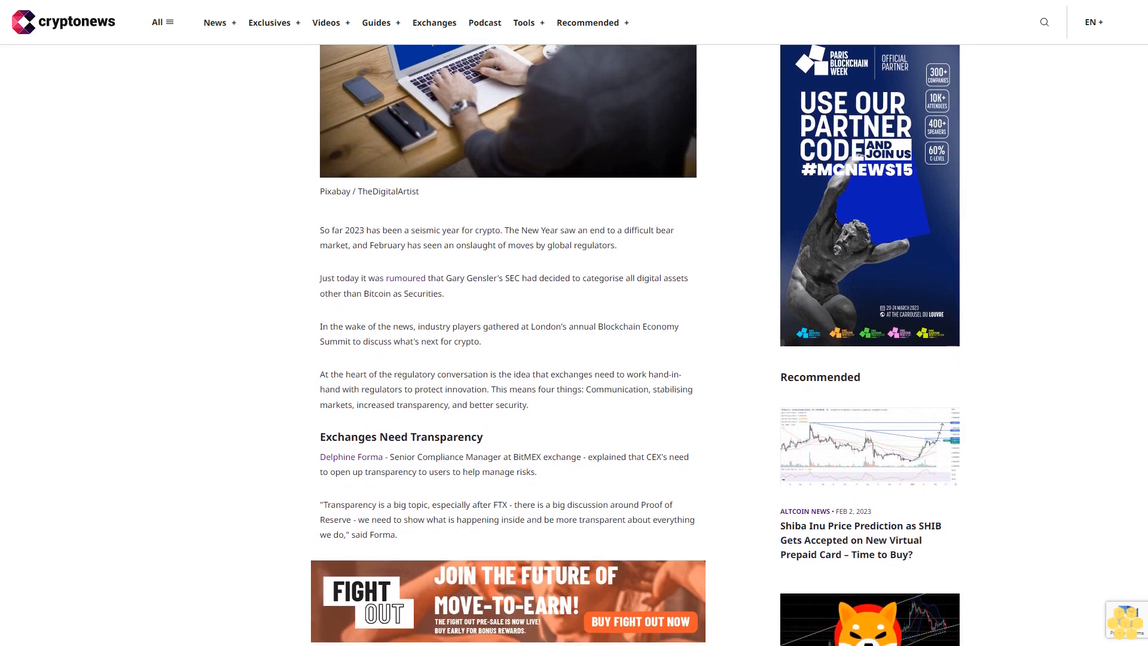
scroll(down, 3)
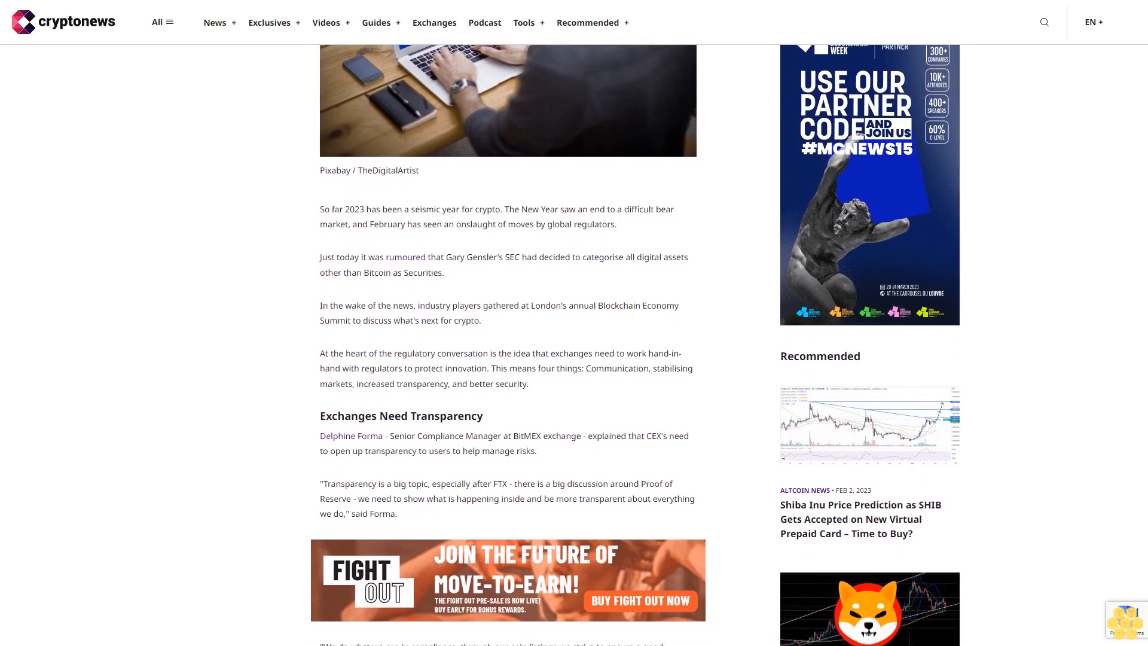
scroll(down, 3)
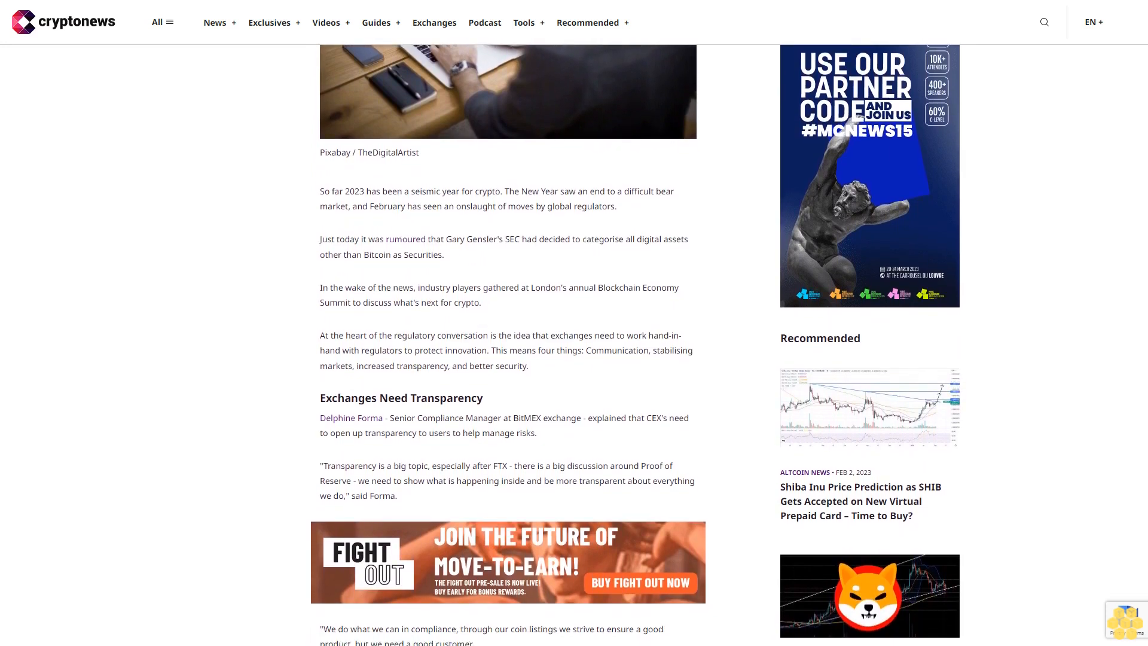
scroll(down, 3)
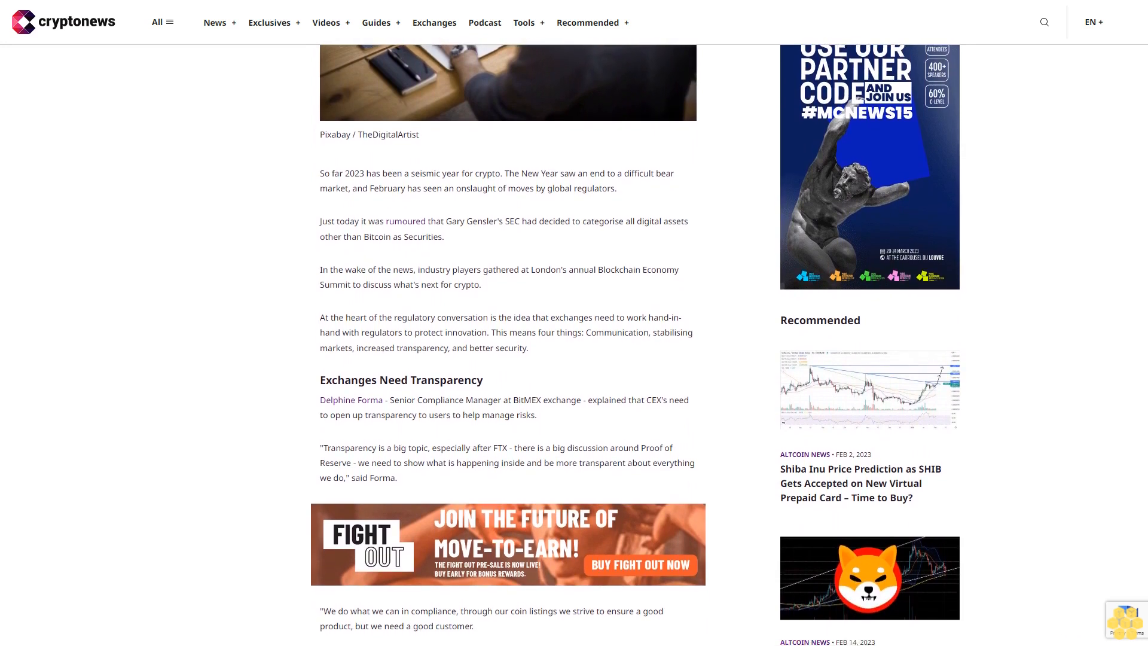
scroll(down, 3)
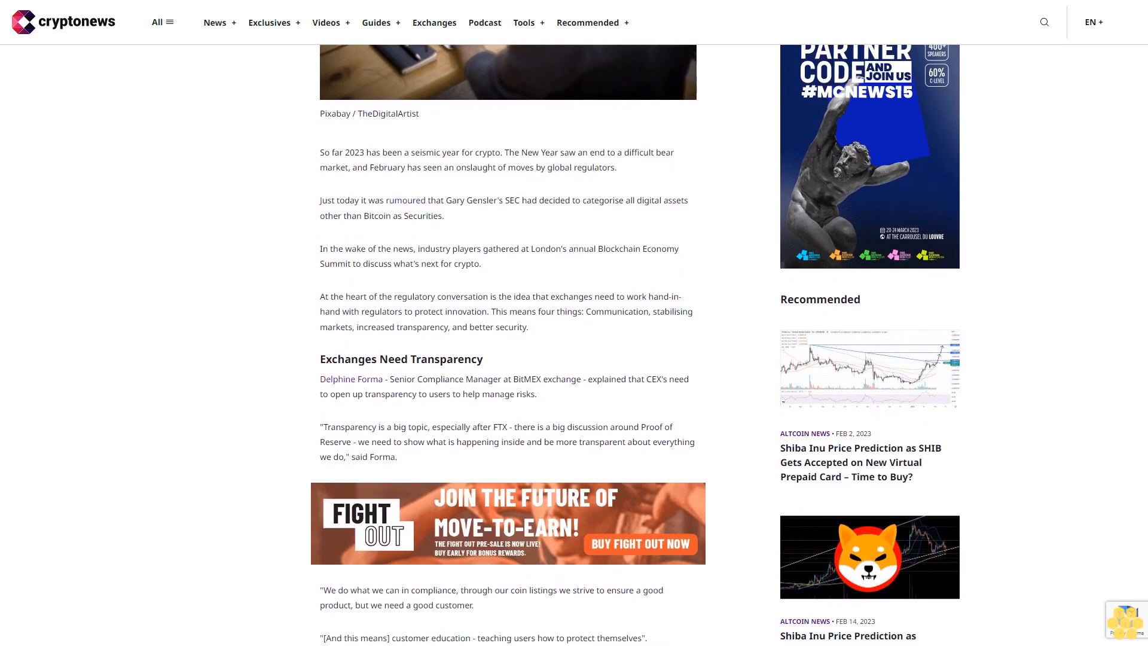
scroll(down, 3)
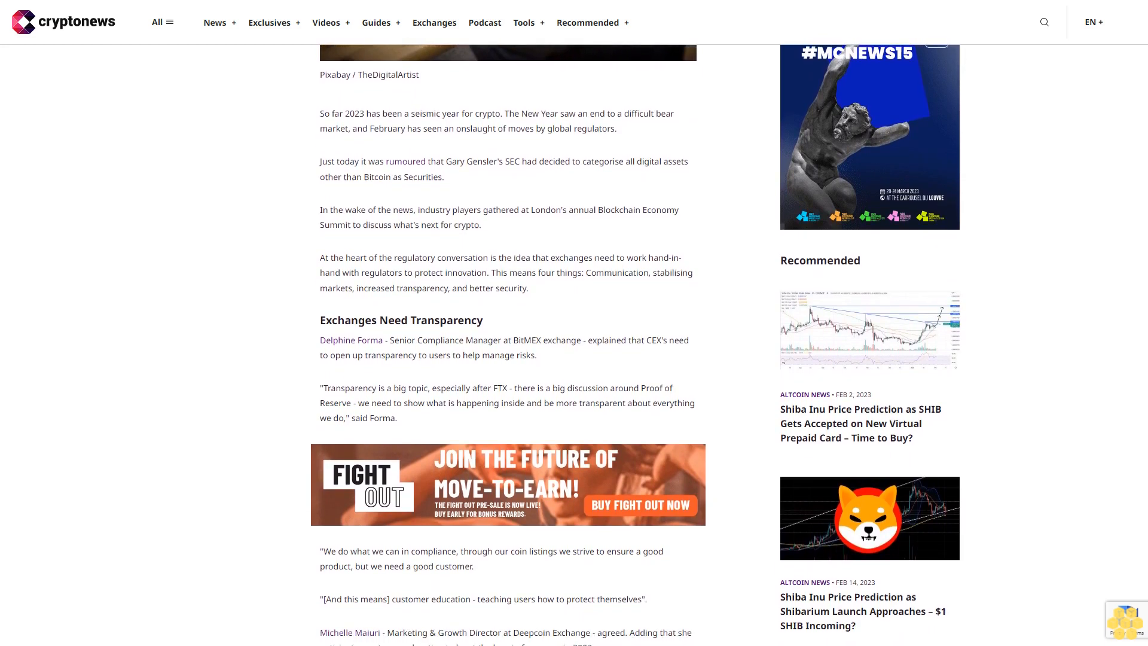
scroll(down, 3)
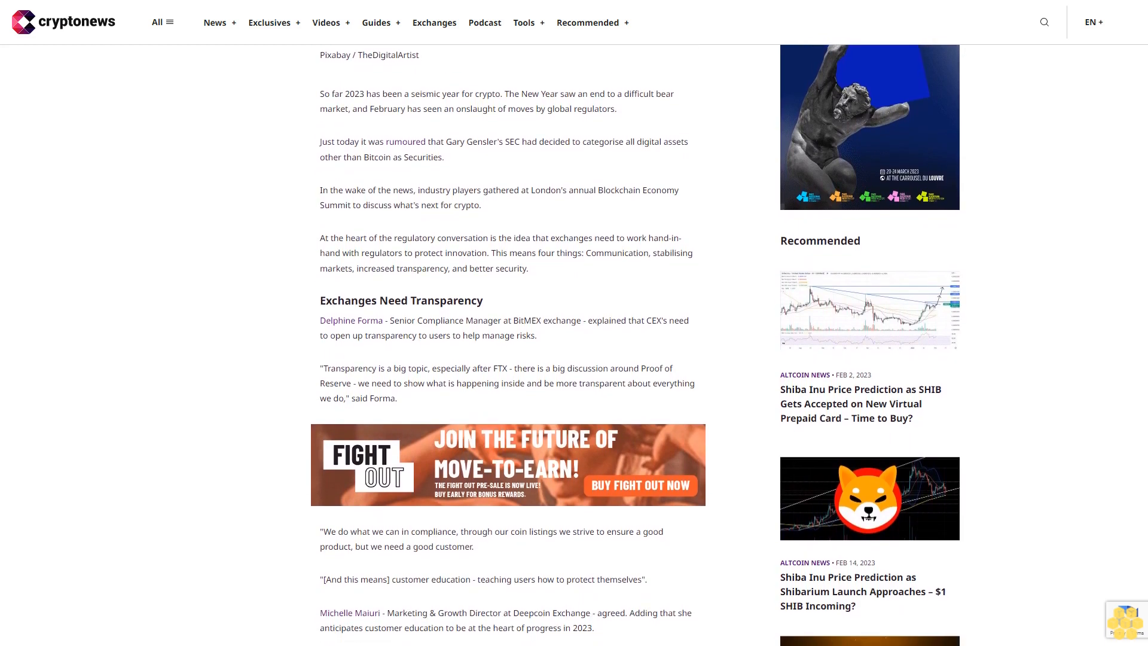
scroll(down, 3)
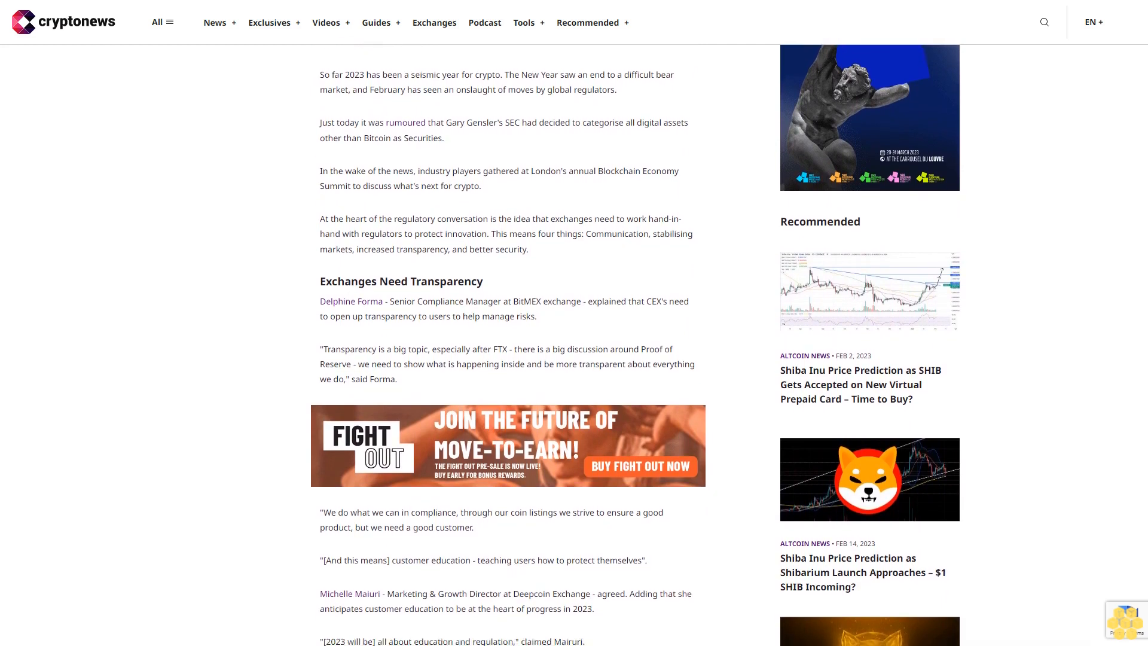
scroll(down, 3)
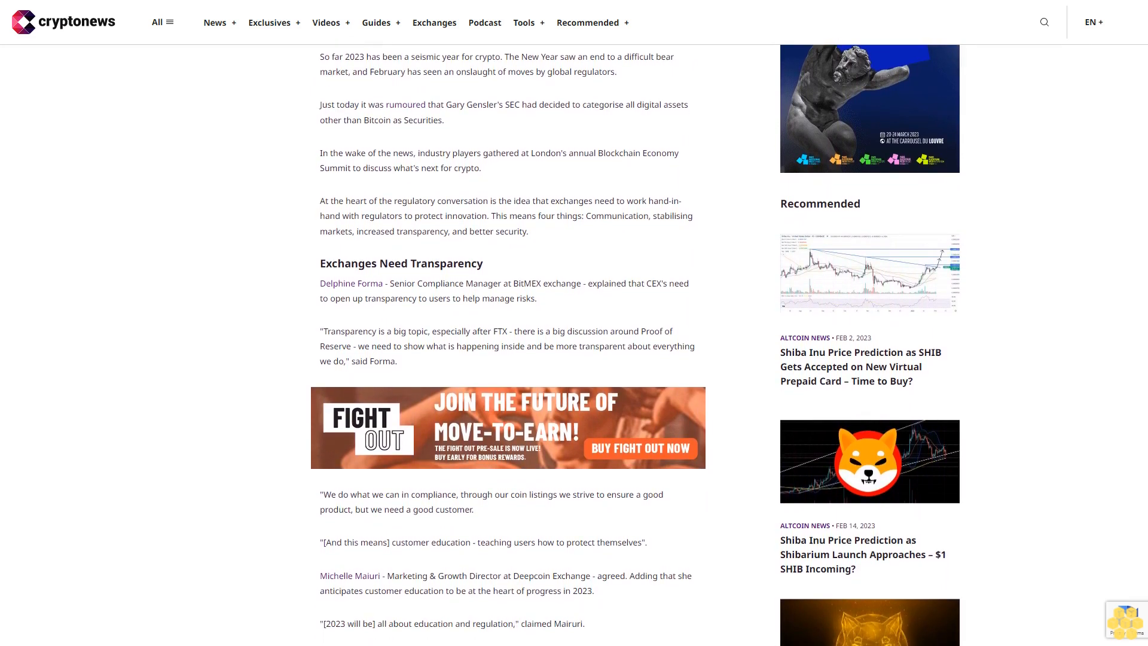
scroll(down, 3)
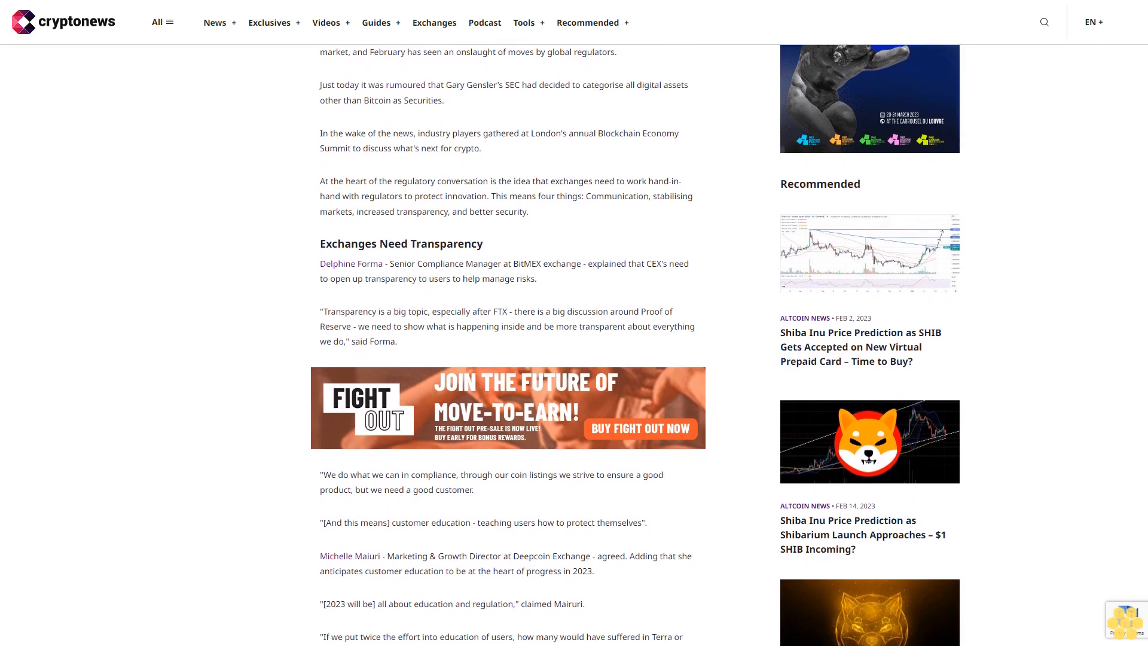
scroll(down, 3)
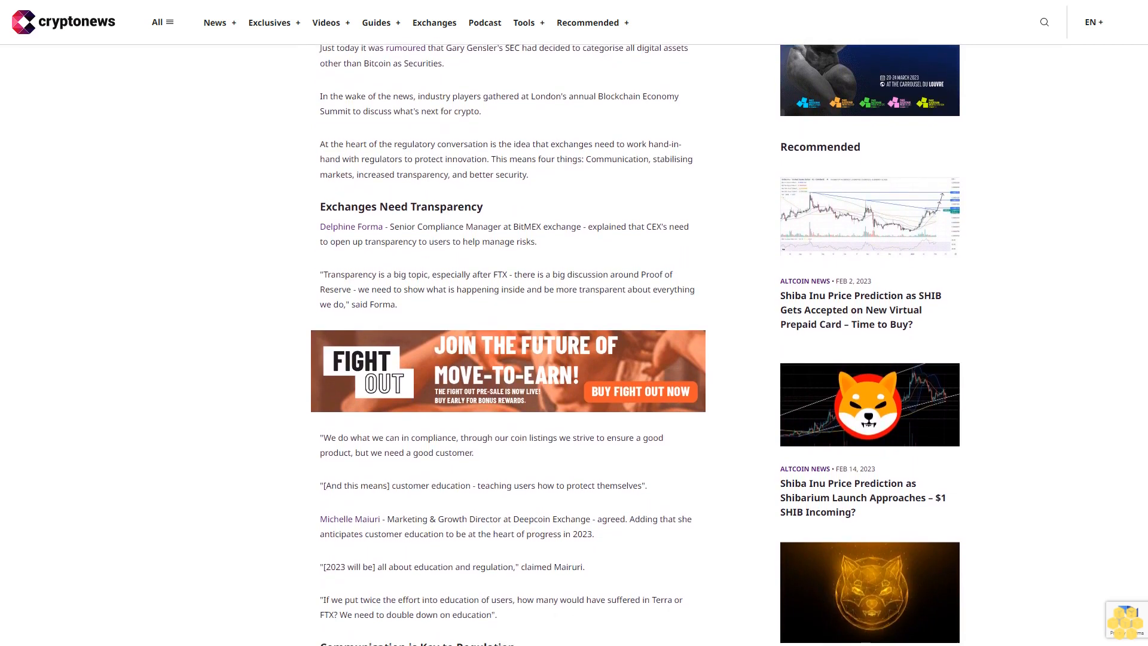
scroll(down, 3)
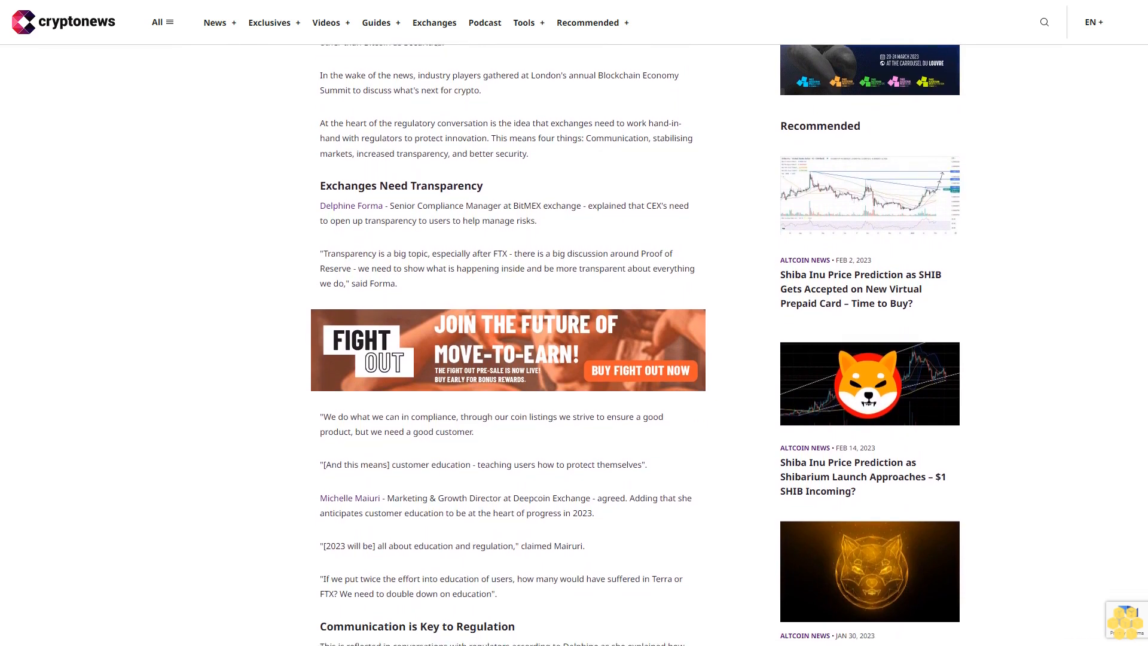
scroll(down, 3)
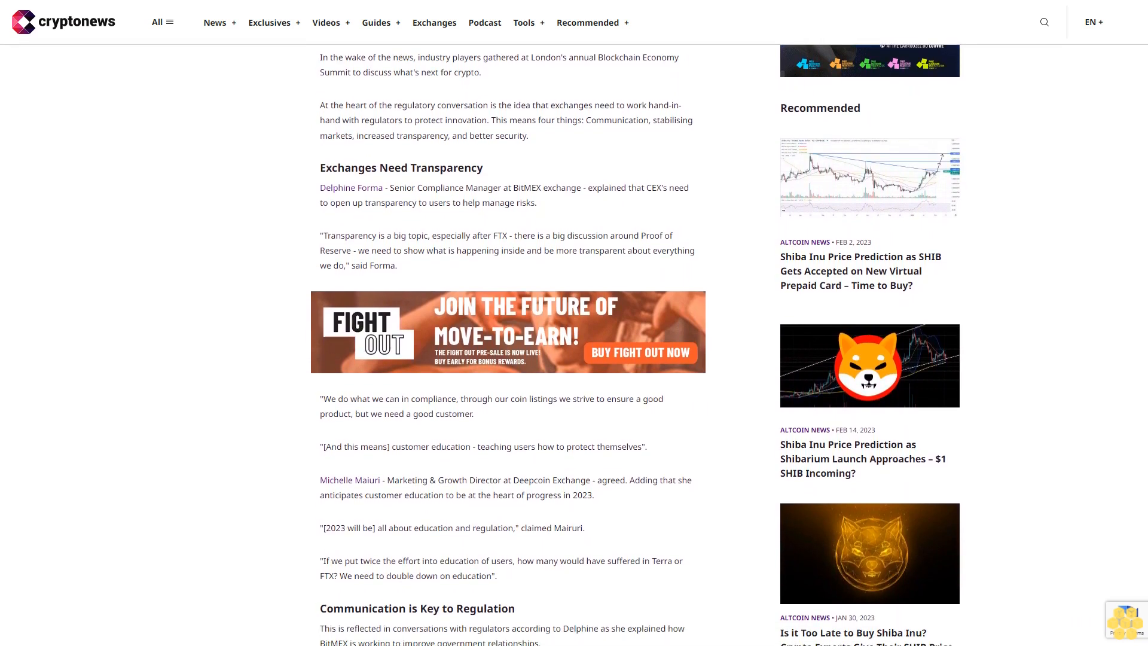
scroll(down, 3)
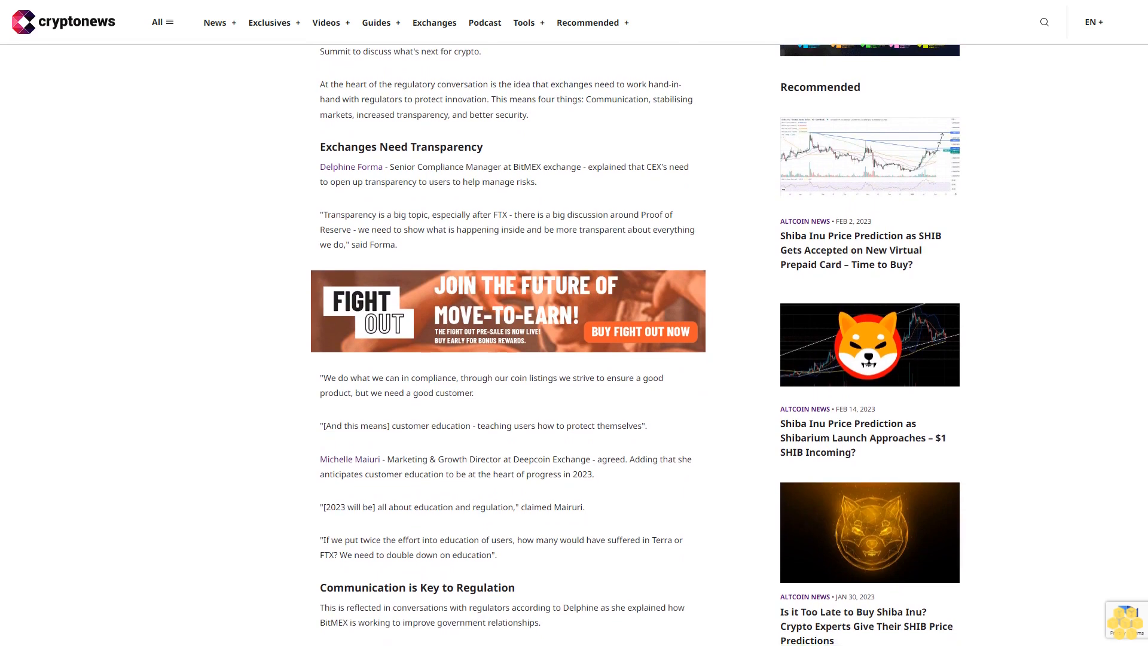
scroll(down, 3)
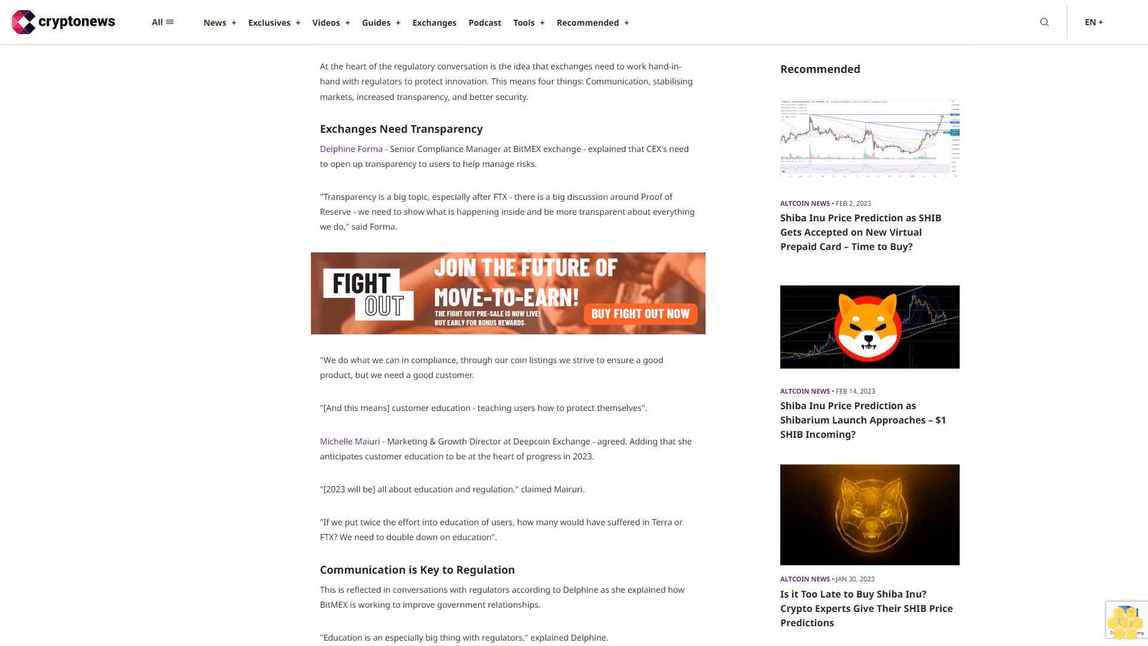
scroll(down, 3)
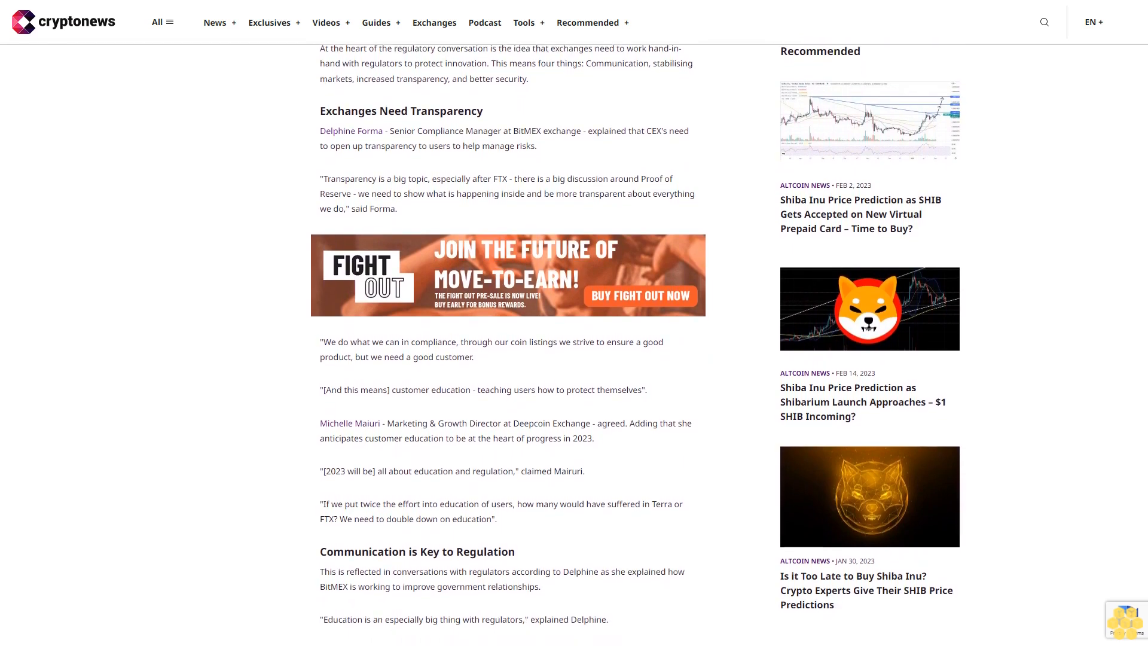
scroll(down, 3)
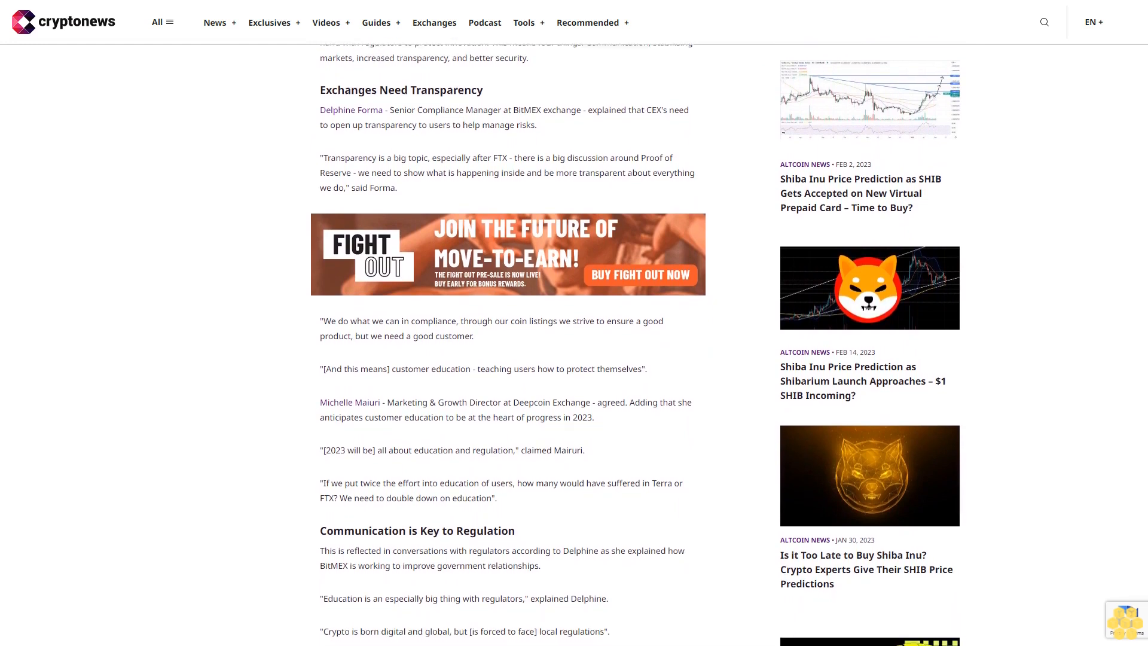
scroll(down, 3)
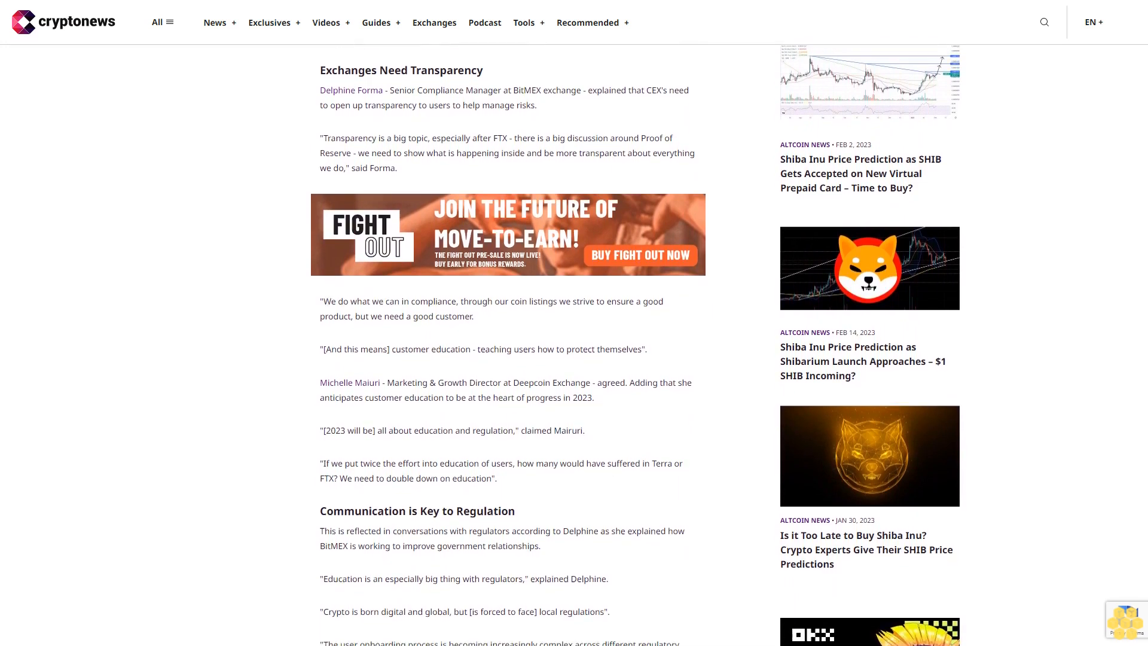
scroll(down, 3)
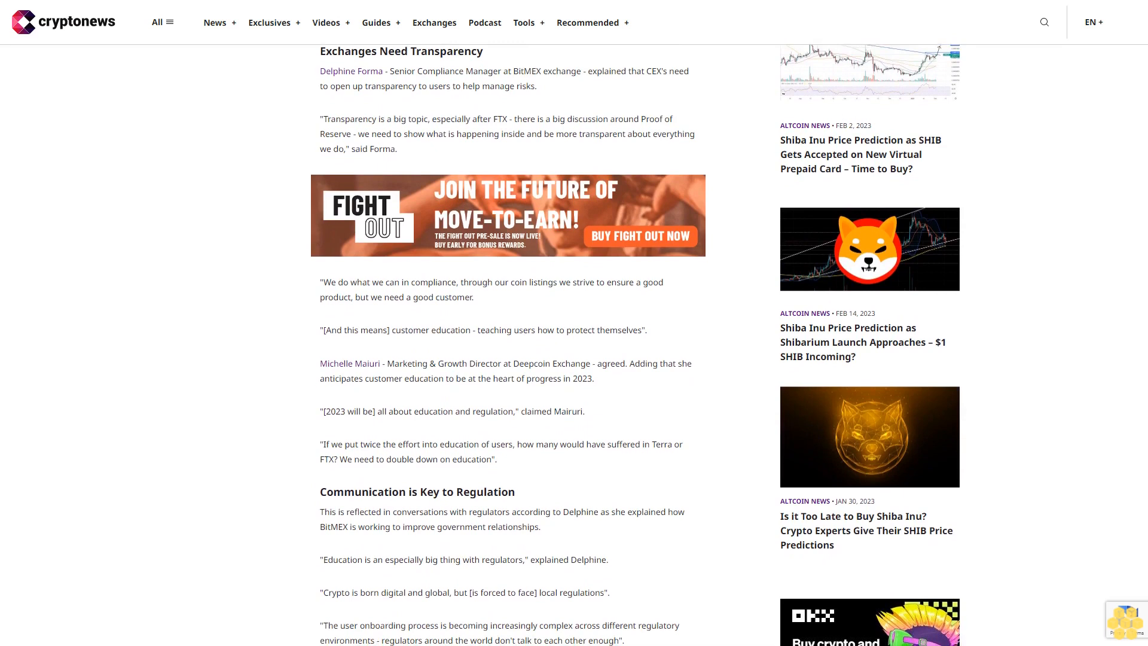
scroll(down, 3)
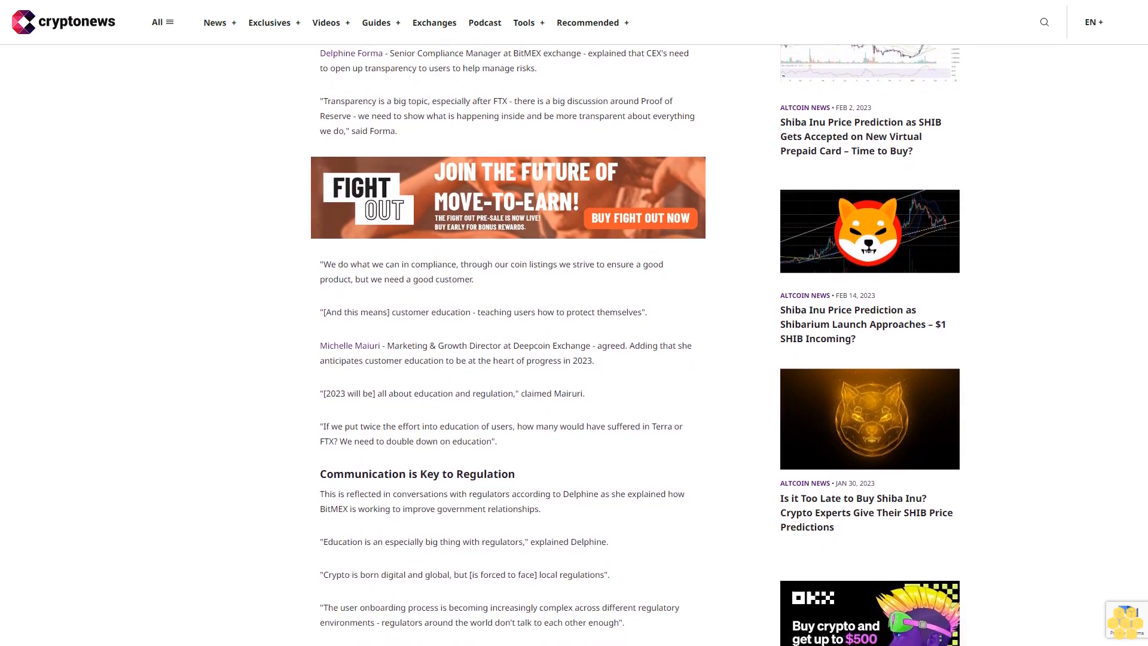
scroll(down, 3)
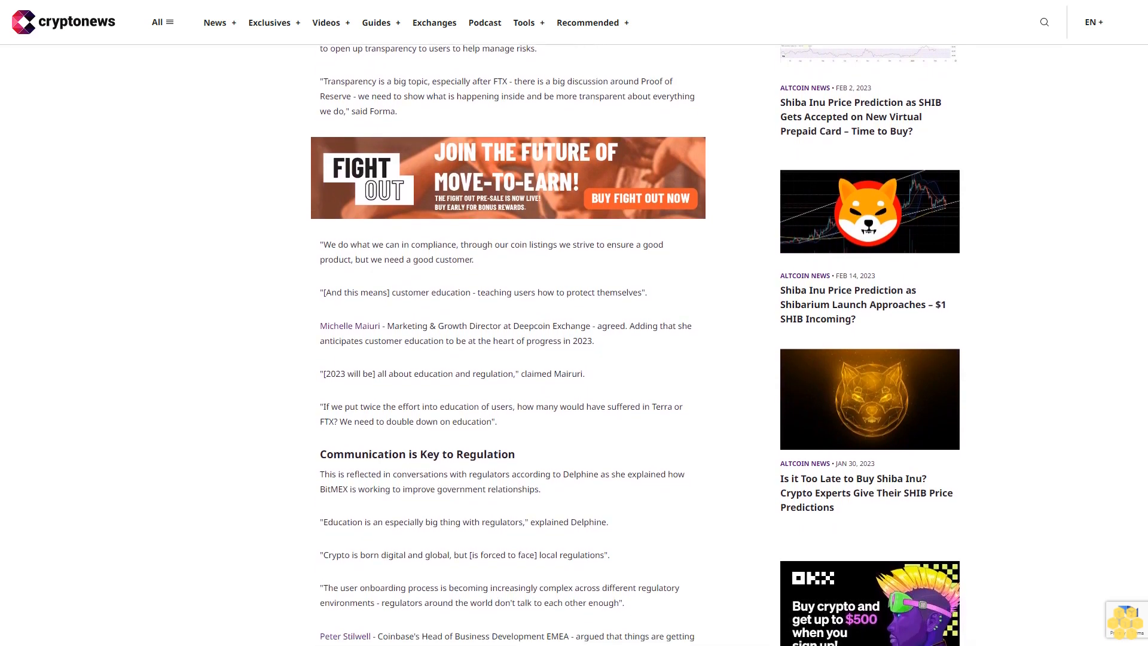
scroll(down, 3)
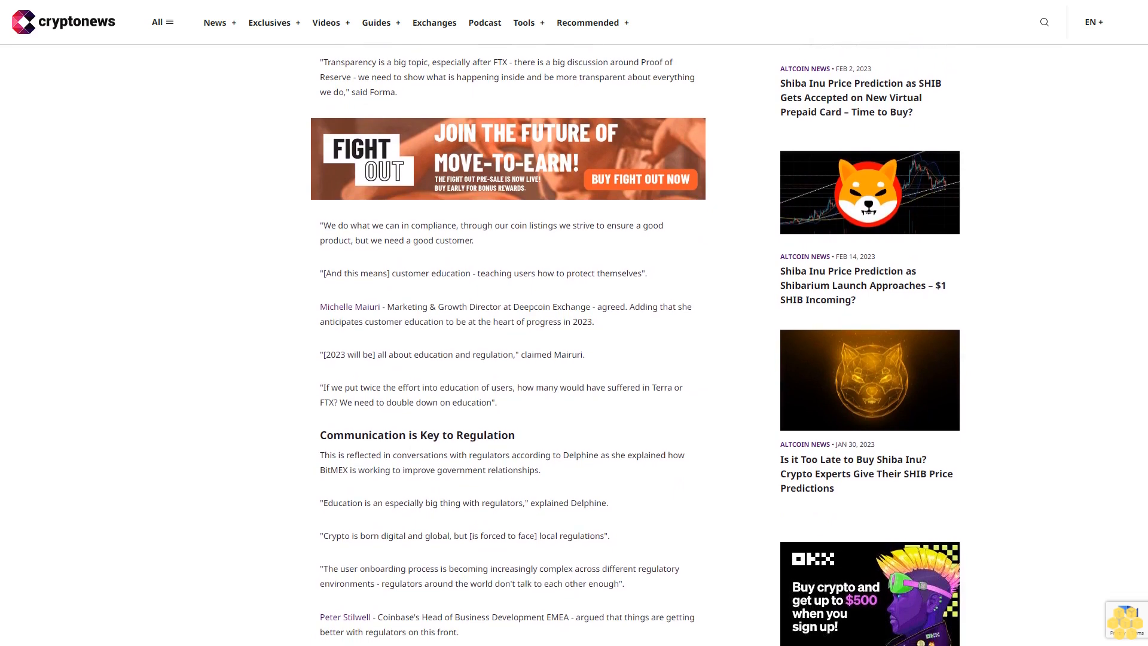
scroll(down, 3)
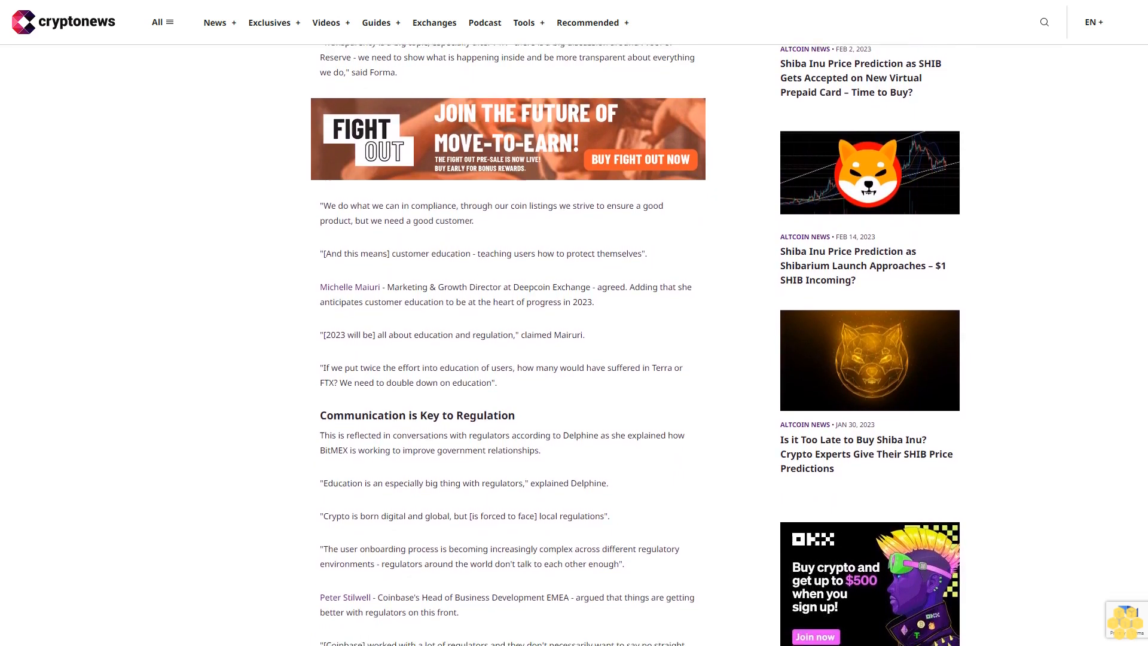
scroll(down, 3)
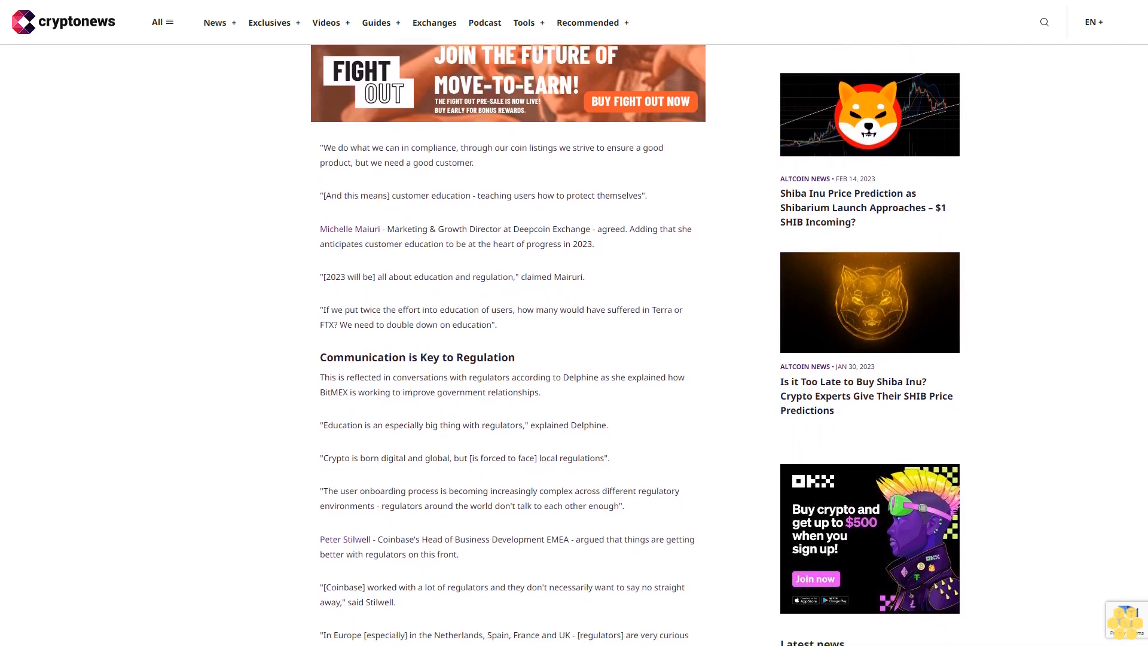
scroll(down, 3)
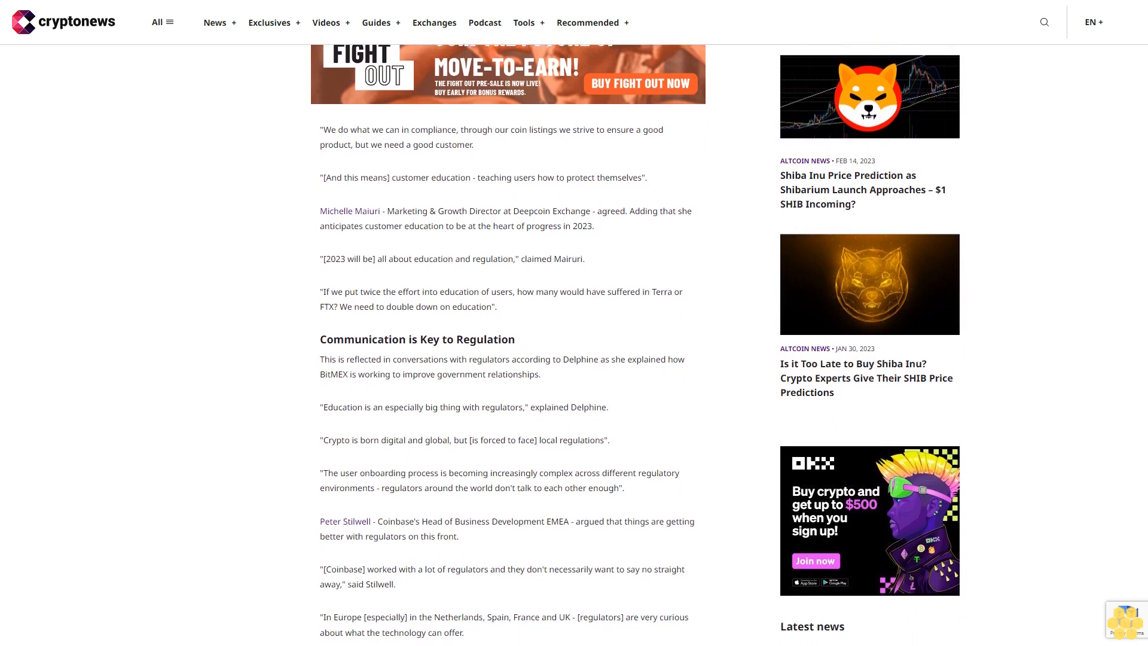
scroll(down, 3)
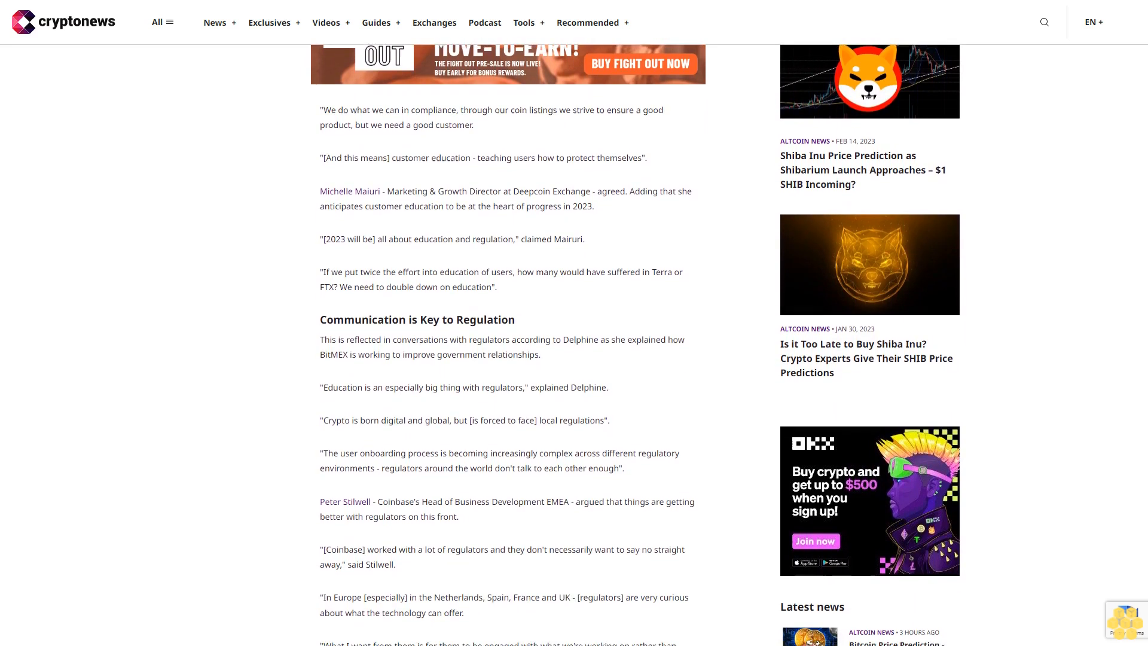
scroll(down, 3)
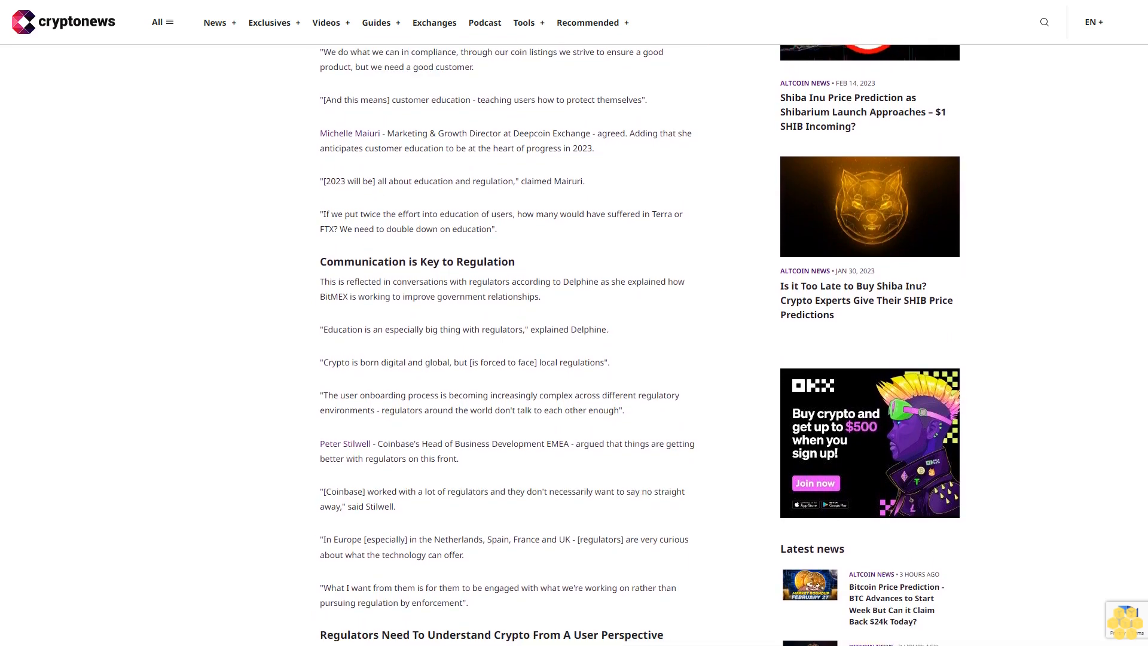
scroll(down, 3)
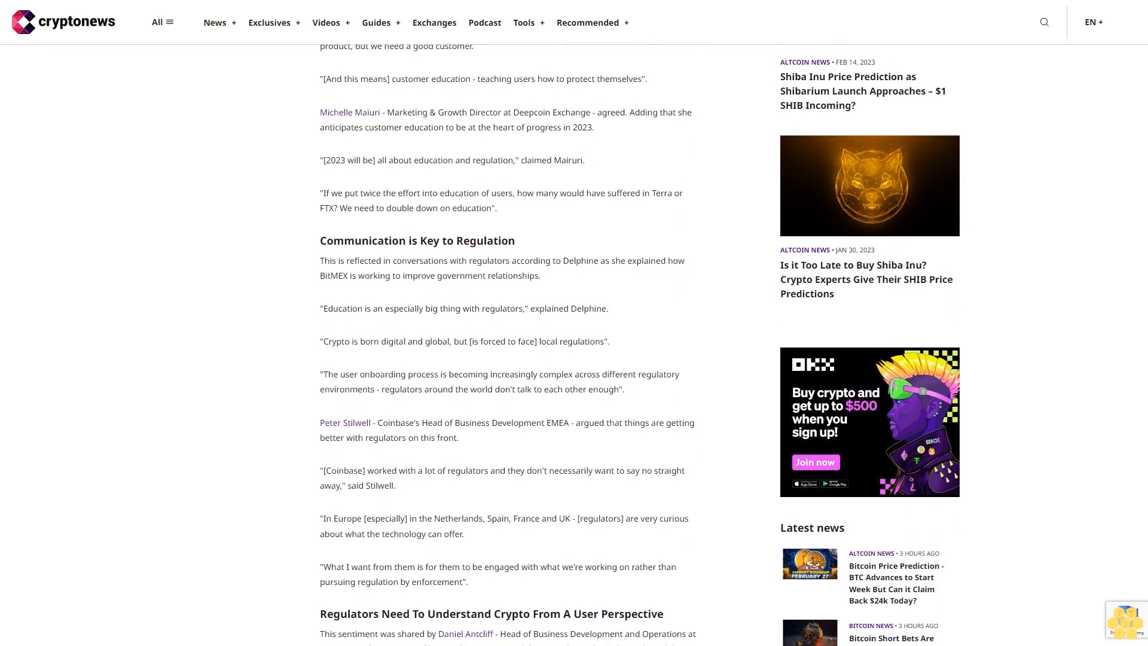
scroll(down, 3)
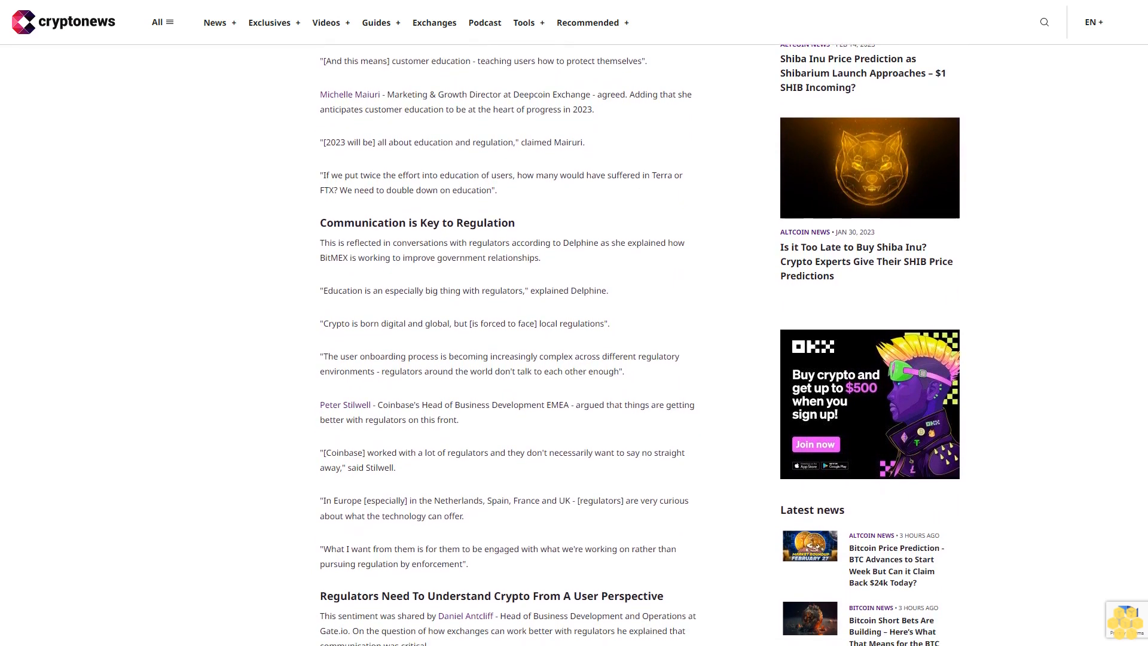
scroll(down, 3)
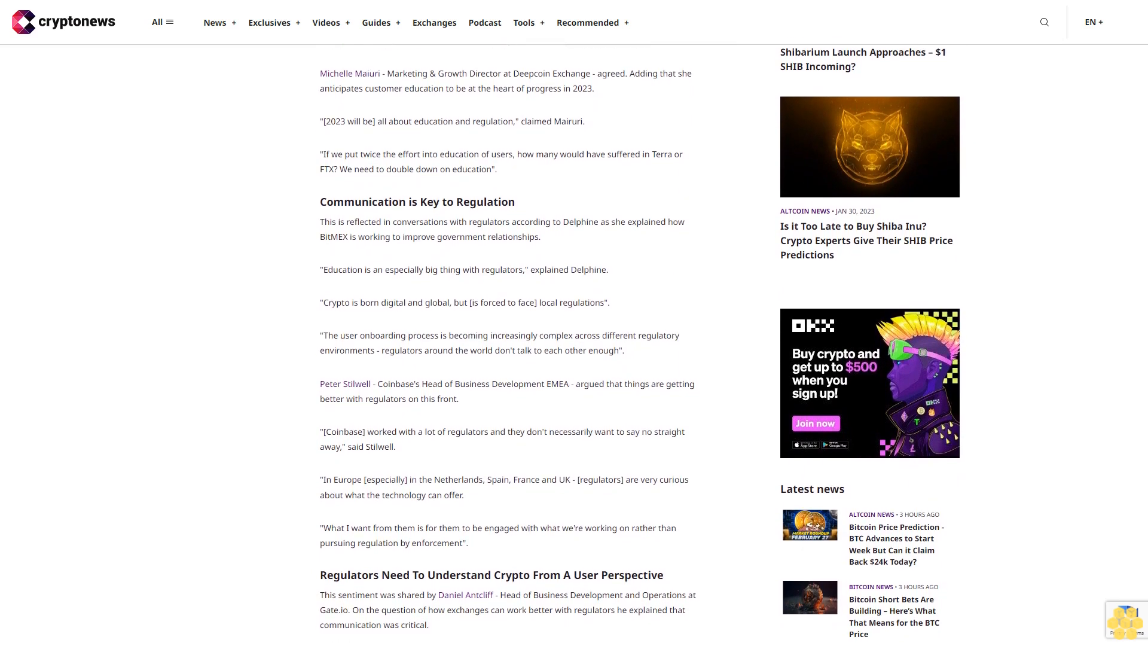
scroll(down, 3)
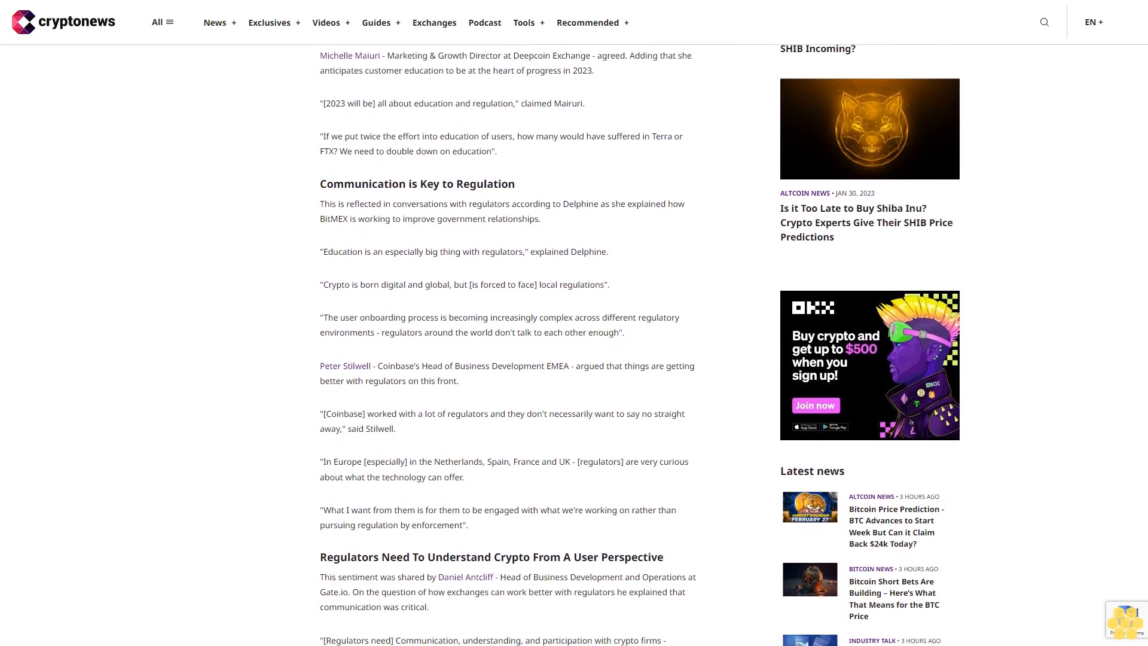
scroll(down, 3)
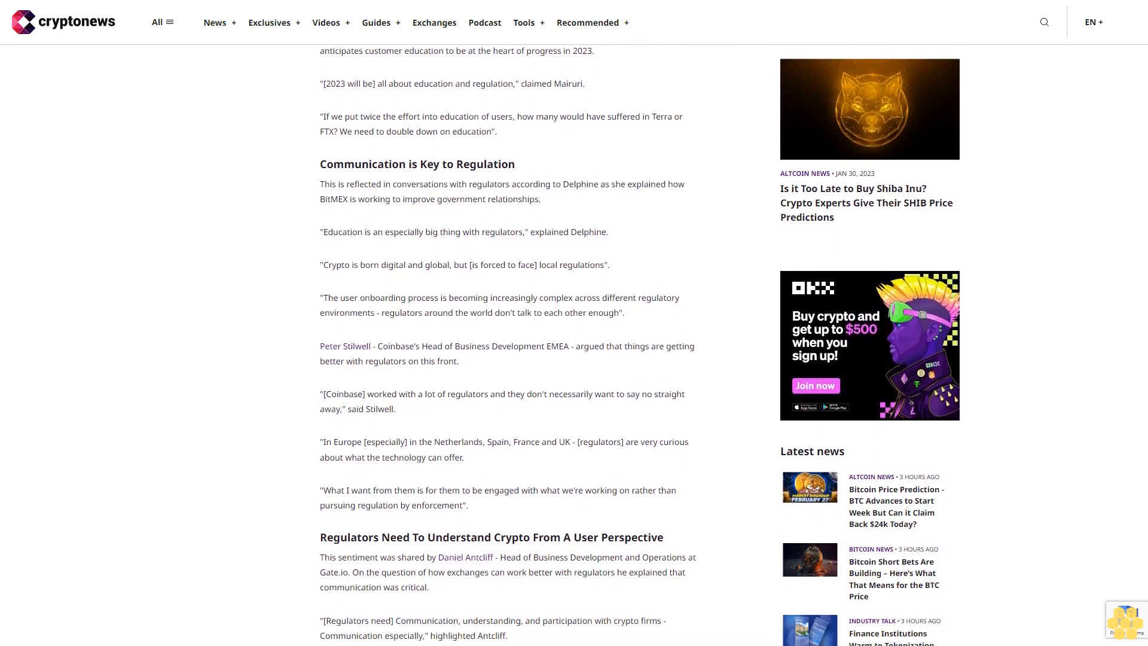
scroll(down, 3)
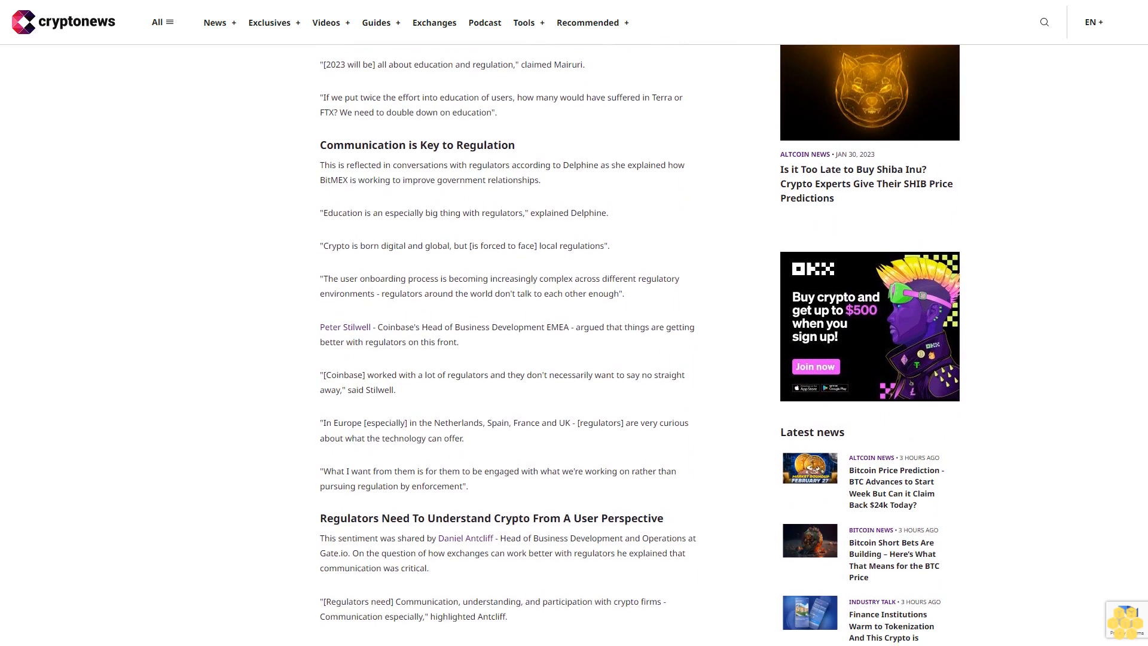
scroll(down, 3)
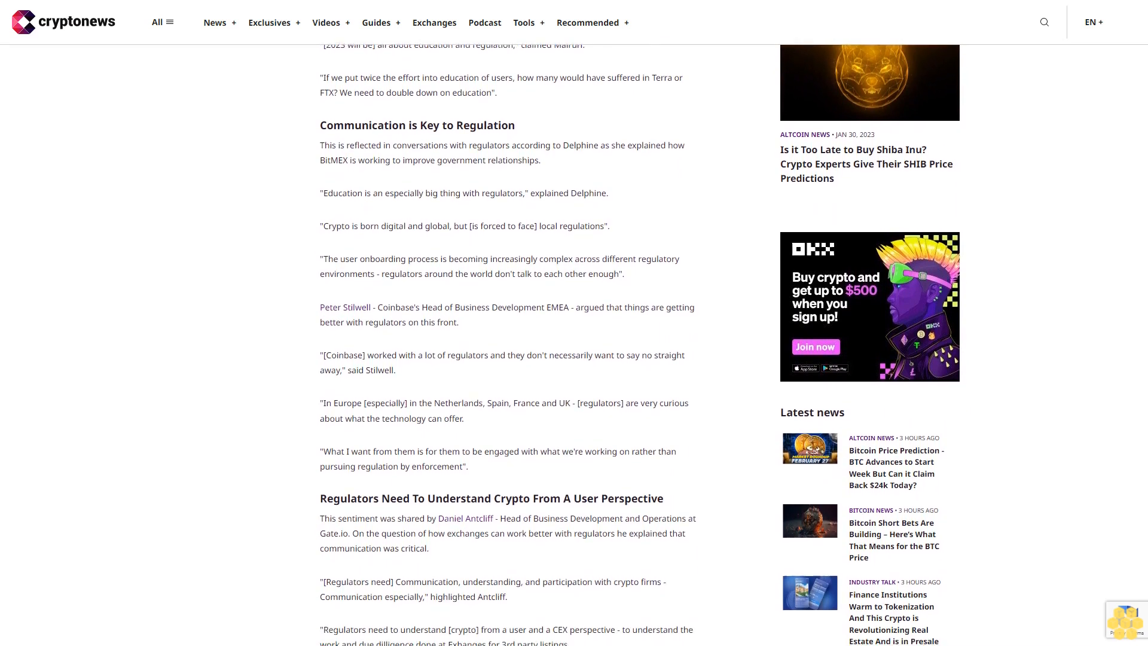
scroll(down, 3)
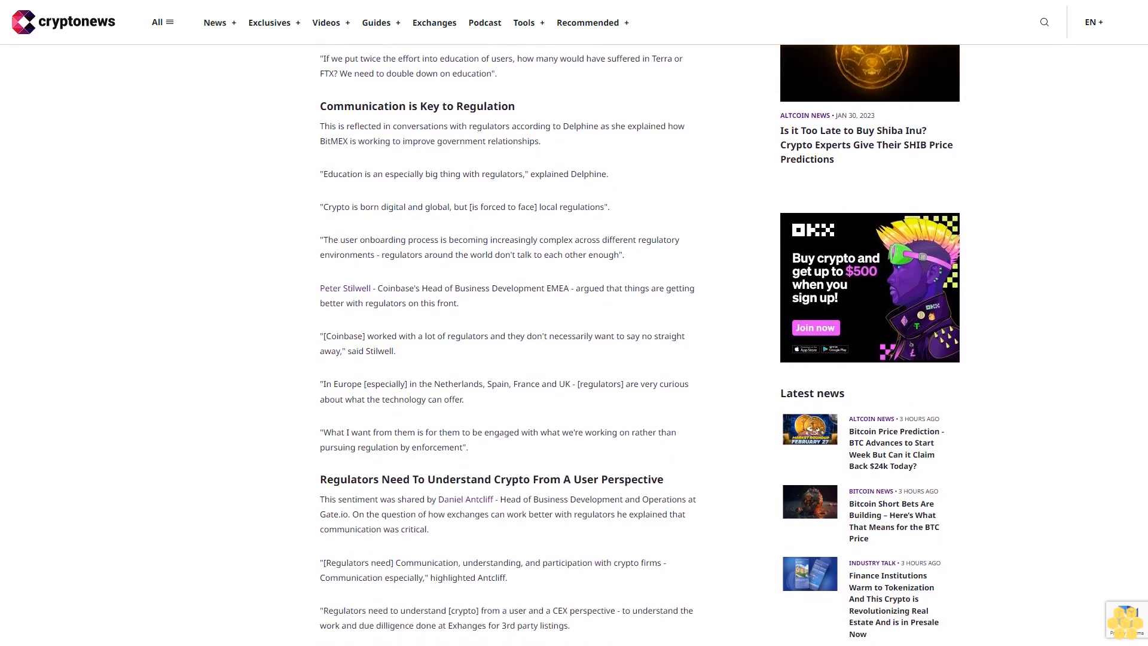
scroll(down, 3)
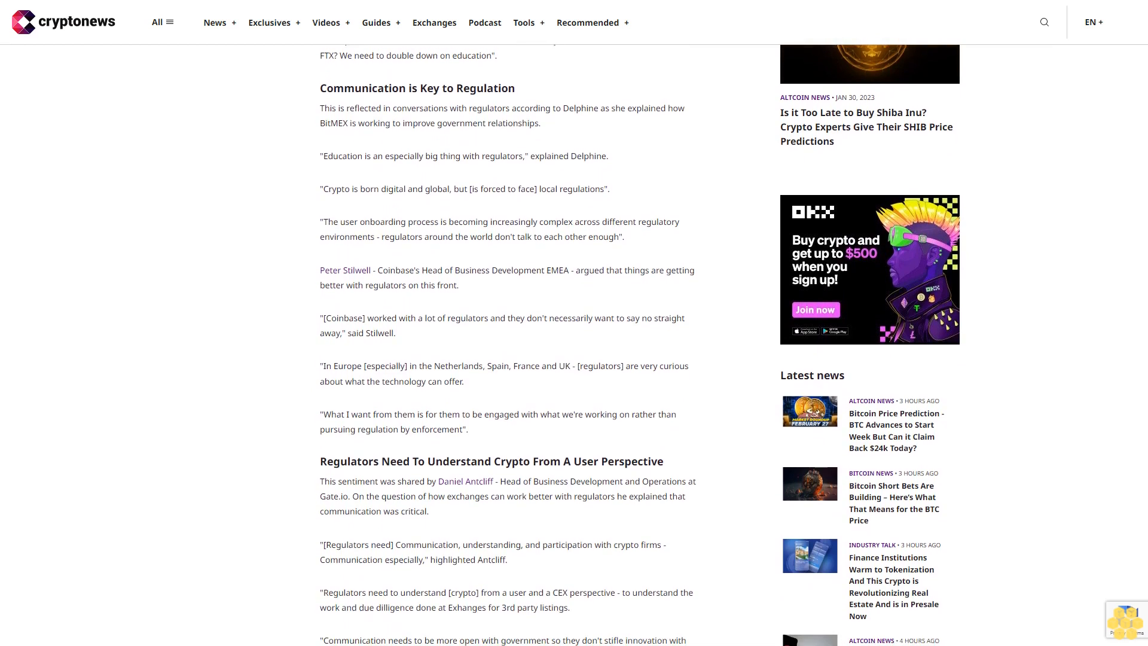
scroll(down, 3)
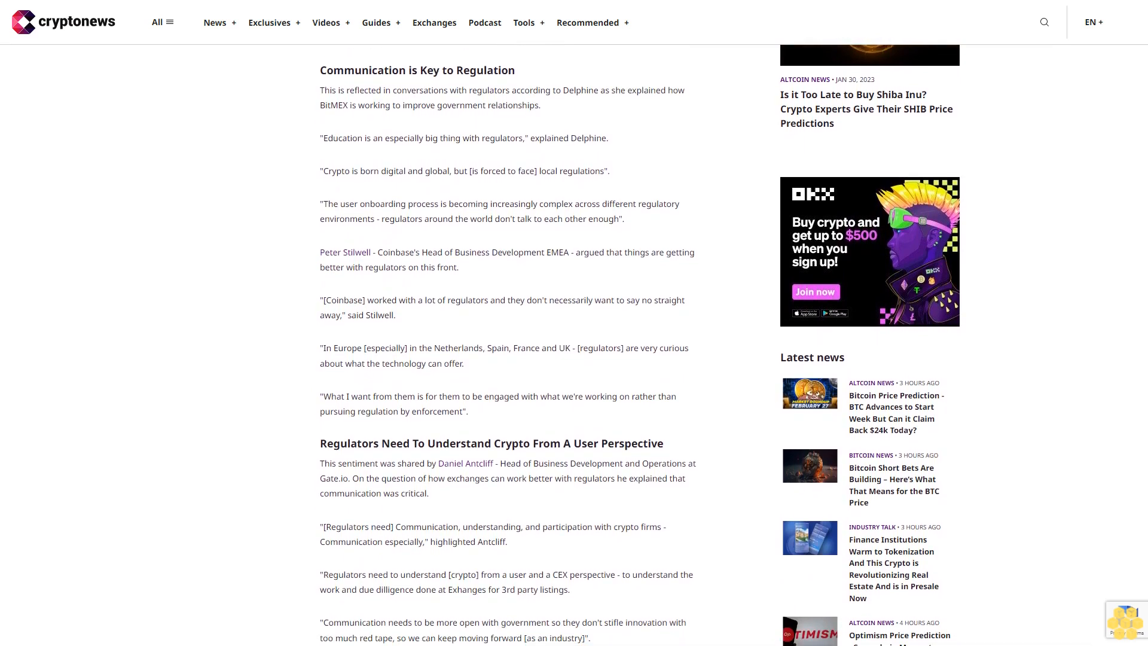
scroll(down, 3)
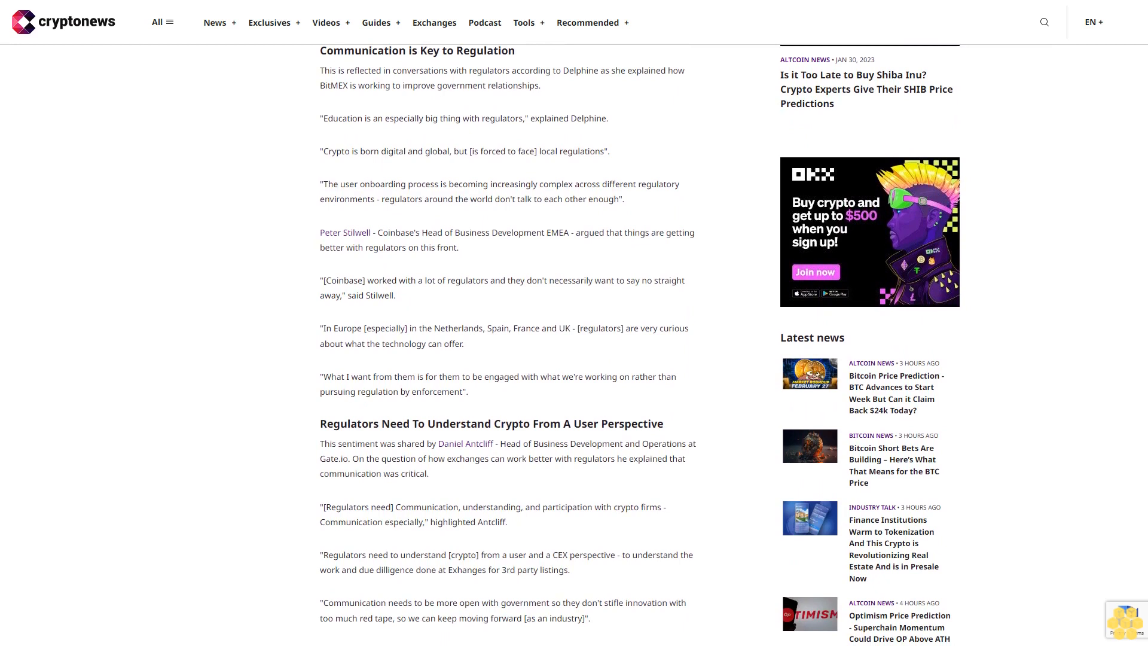
scroll(down, 3)
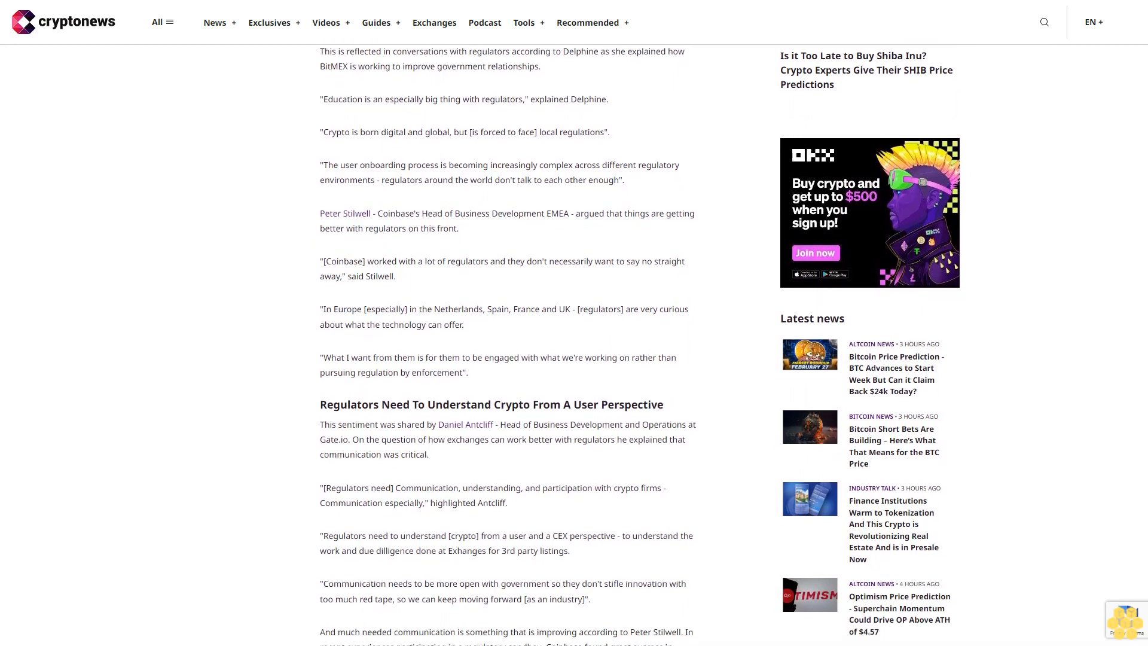
scroll(down, 3)
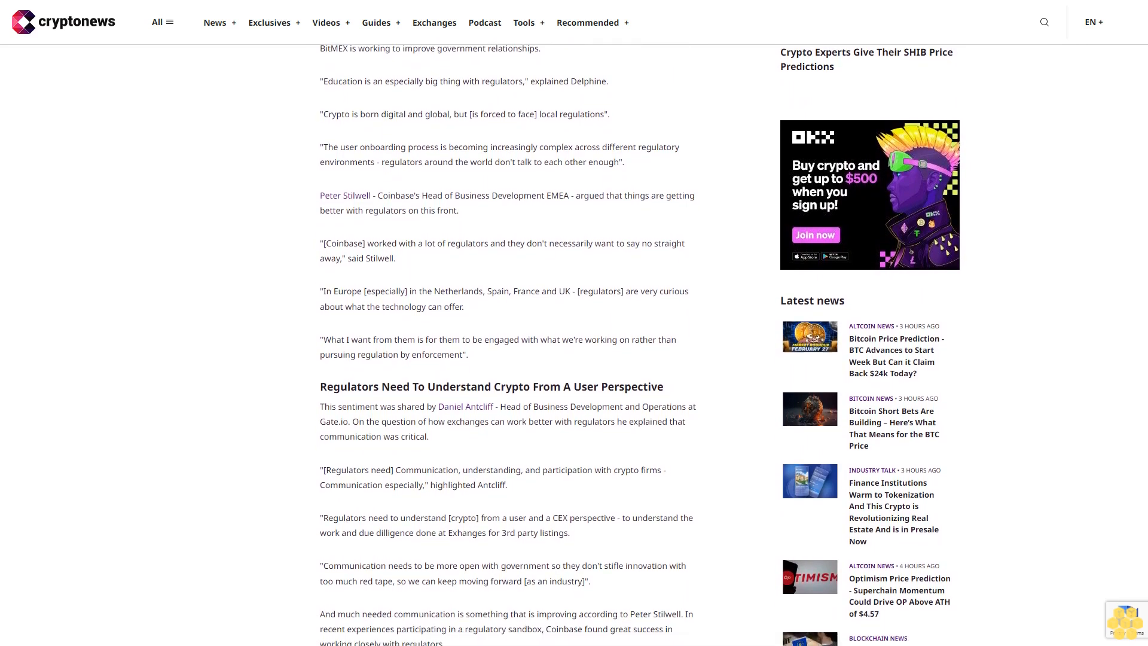
scroll(down, 3)
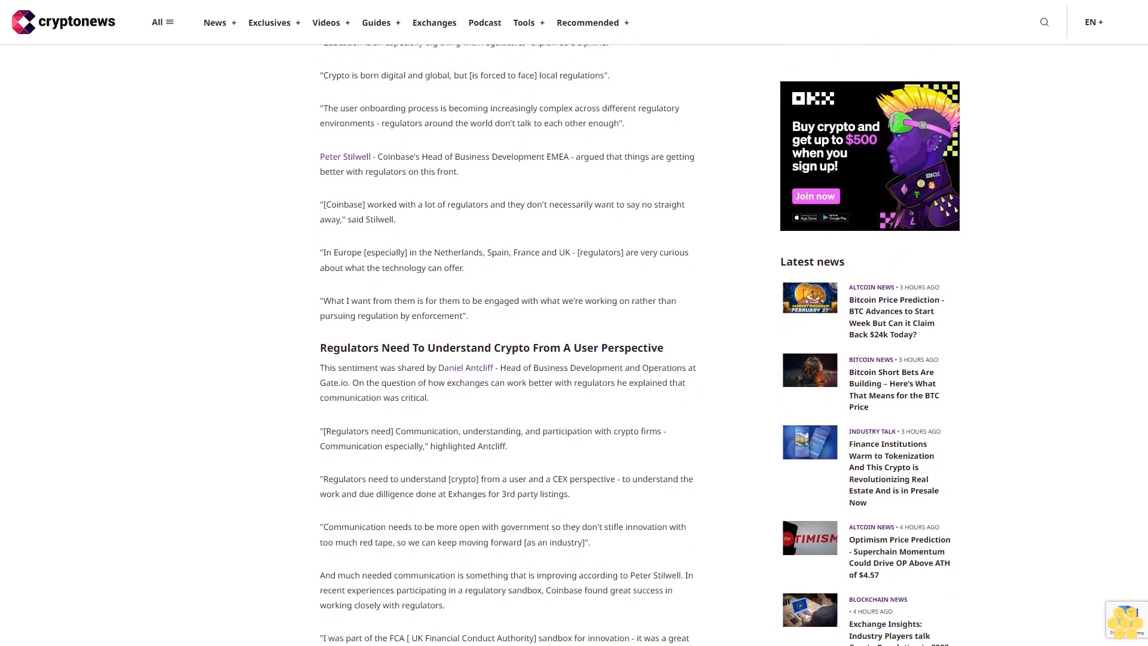
scroll(down, 3)
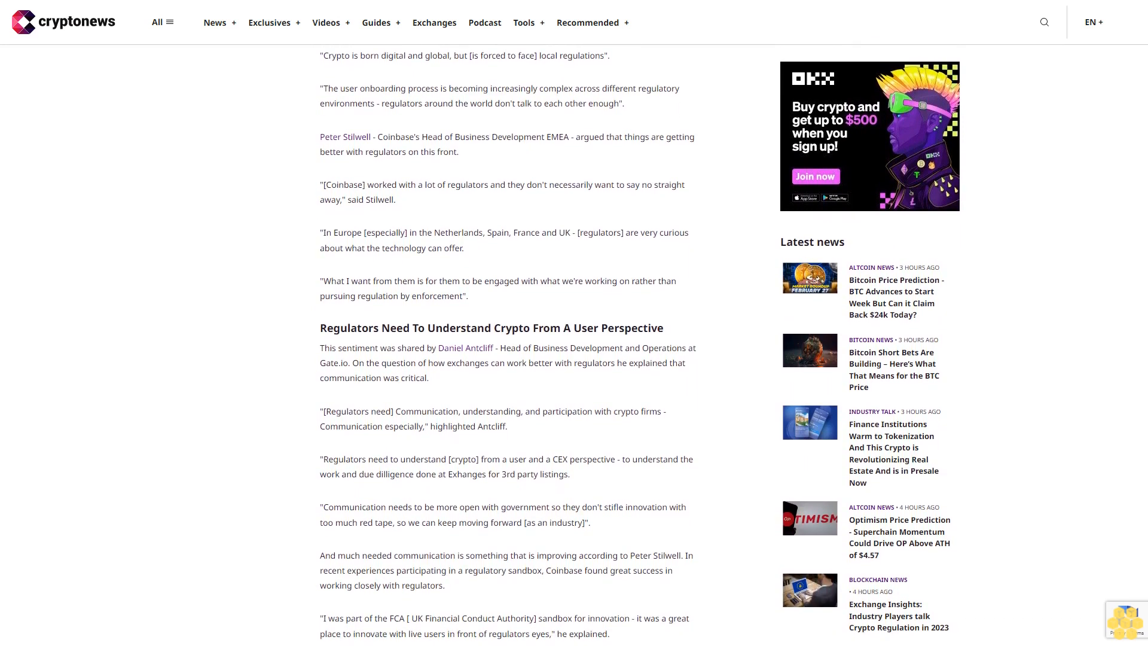
scroll(down, 3)
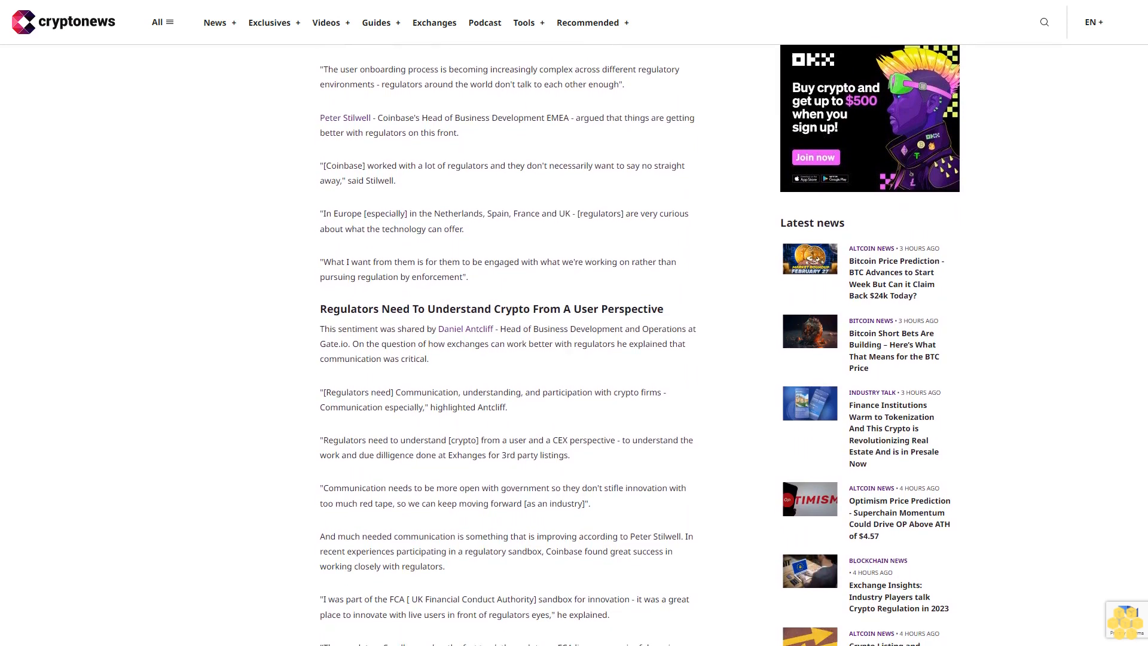
scroll(down, 3)
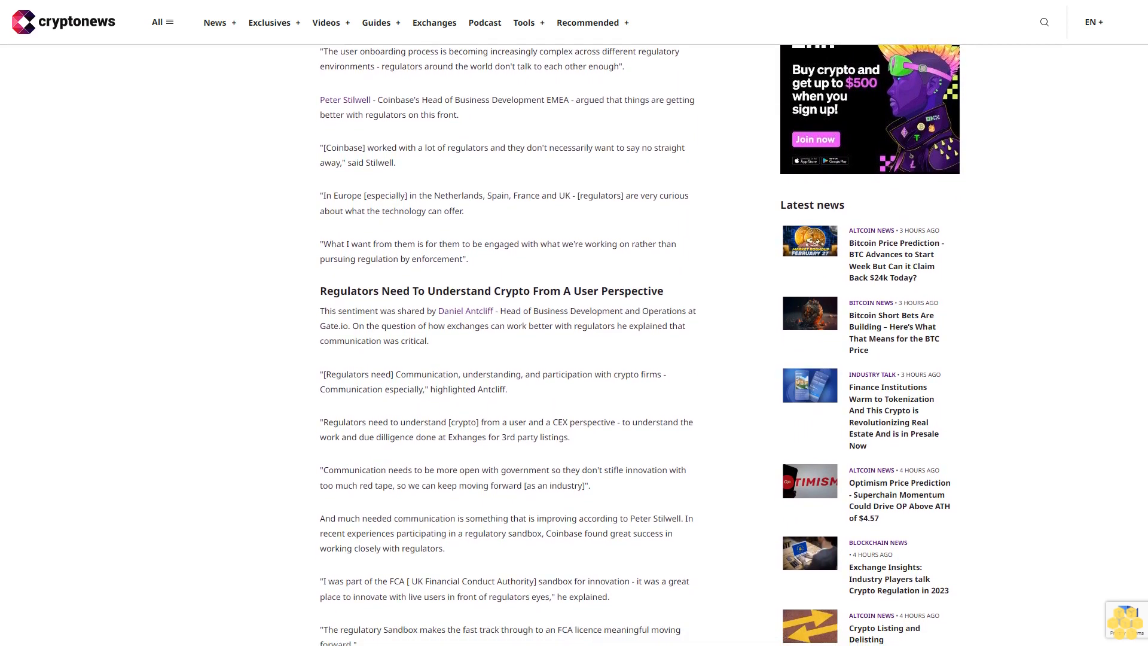
scroll(down, 3)
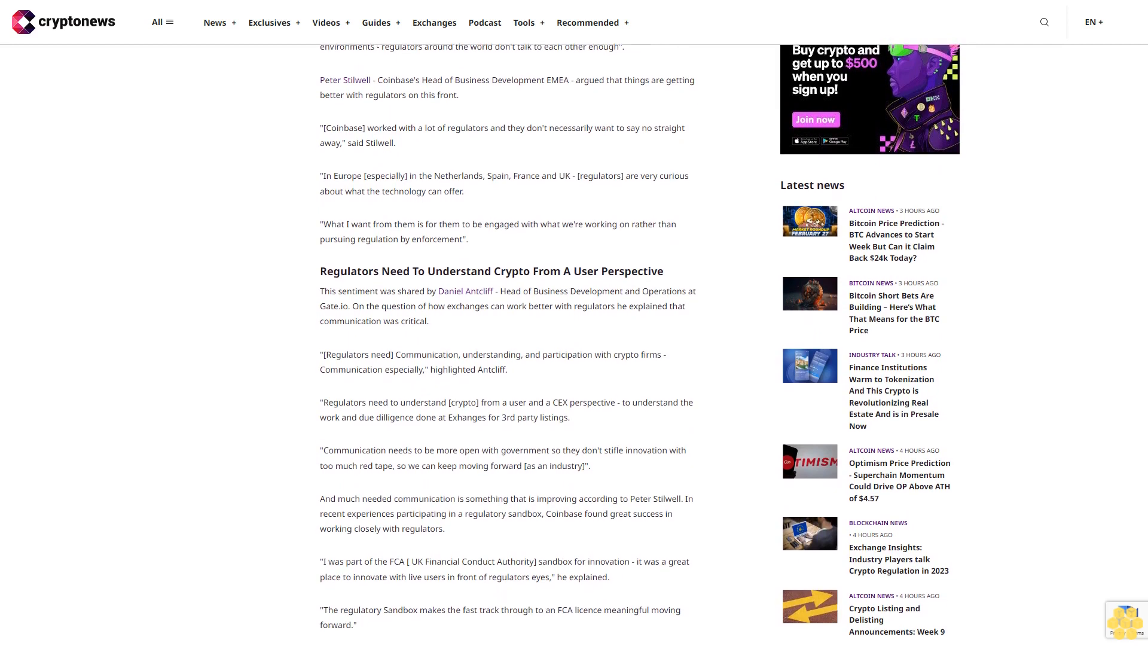
scroll(down, 3)
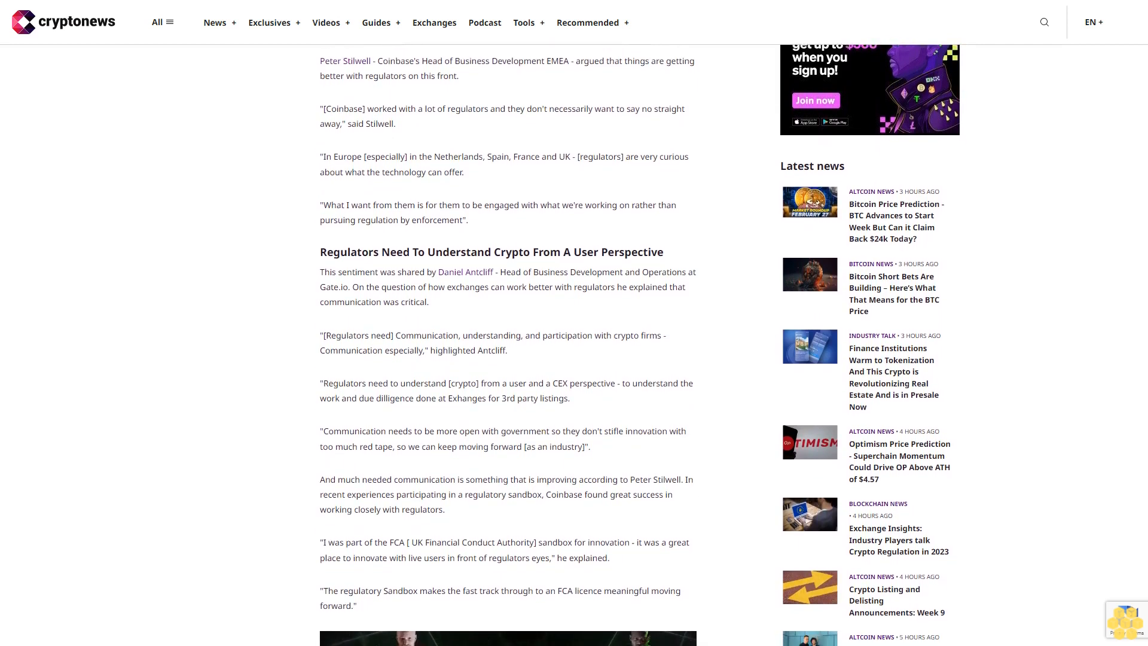
scroll(down, 3)
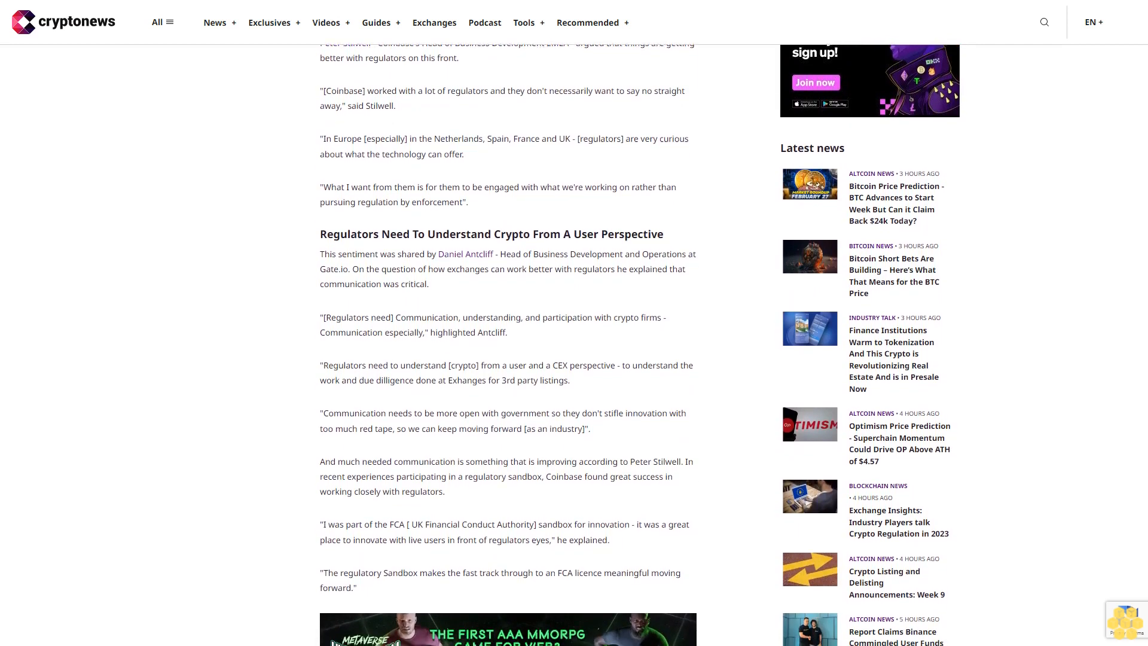
scroll(down, 3)
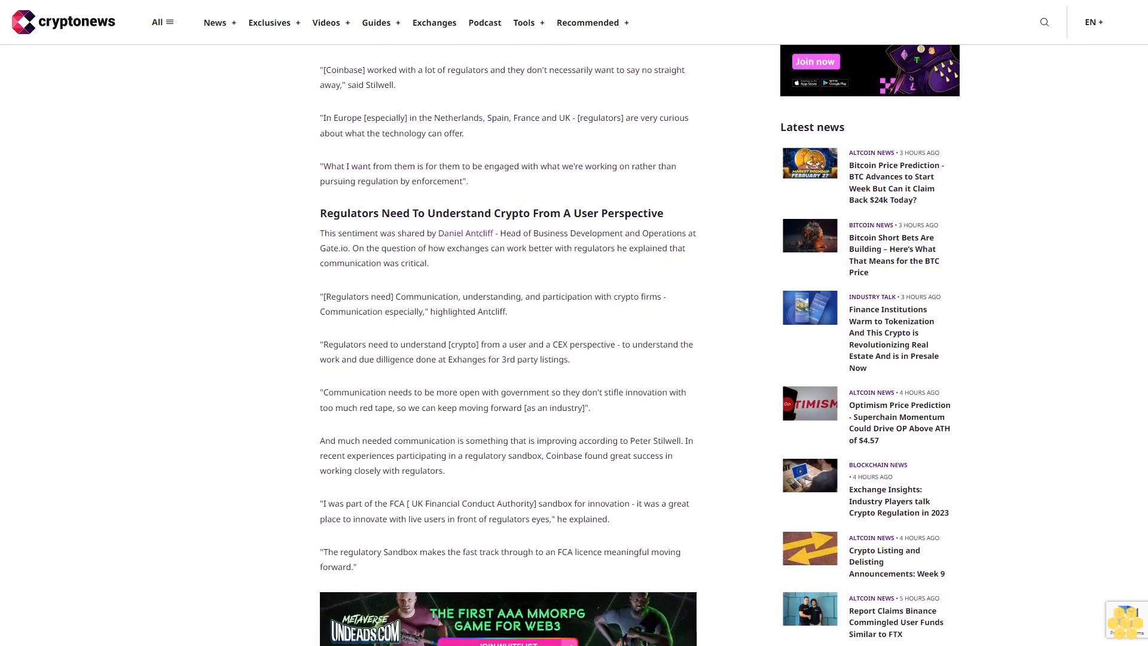
scroll(down, 3)
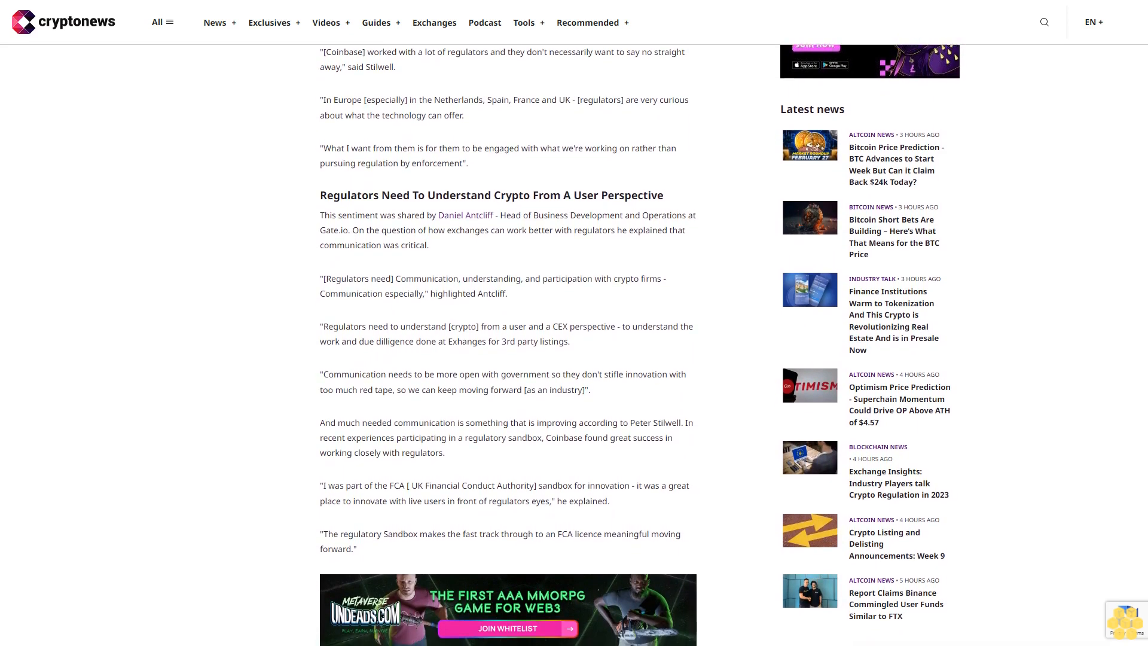
scroll(down, 3)
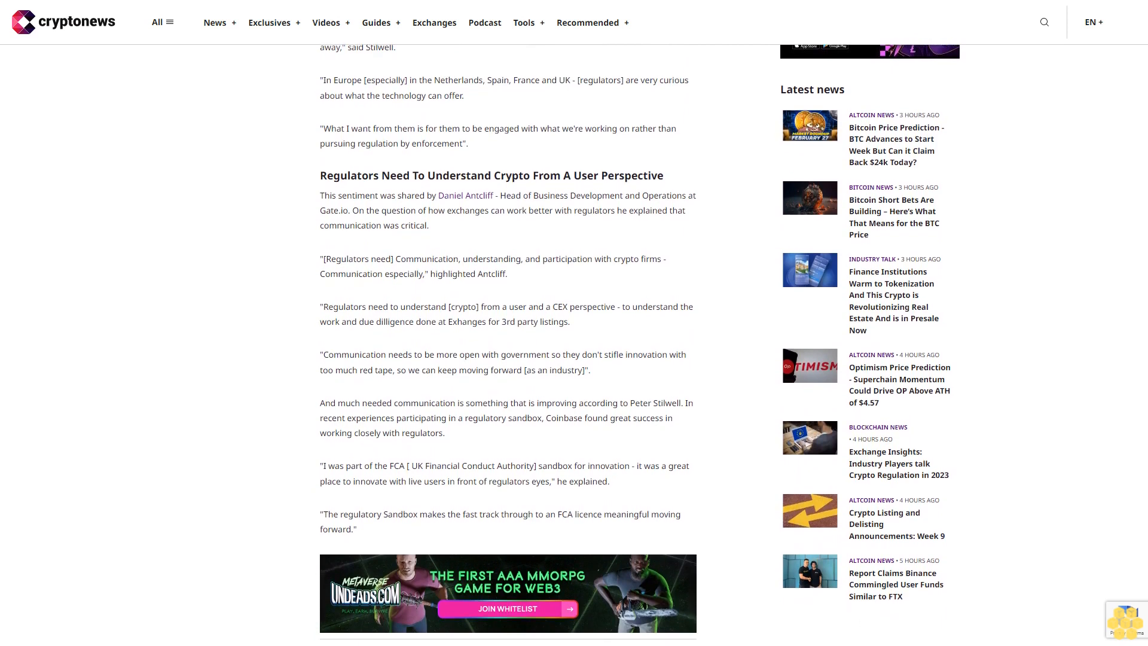